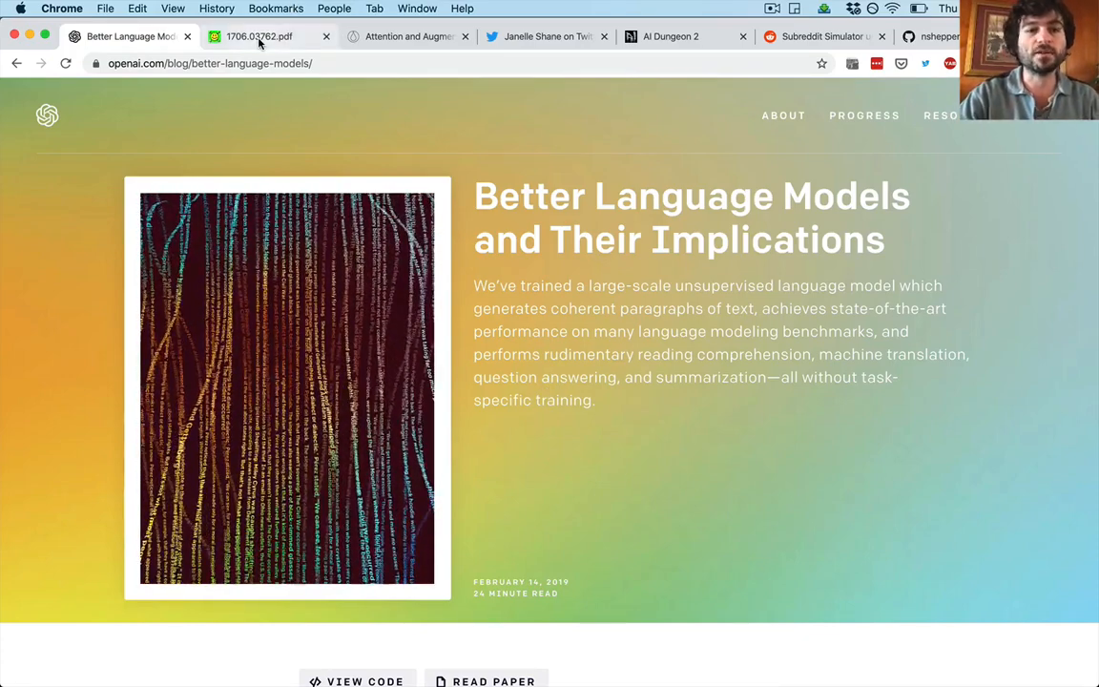
Switch to the 1706.03762.pdf tab showing the Attention Is All You Need paper
left_click(258, 37)
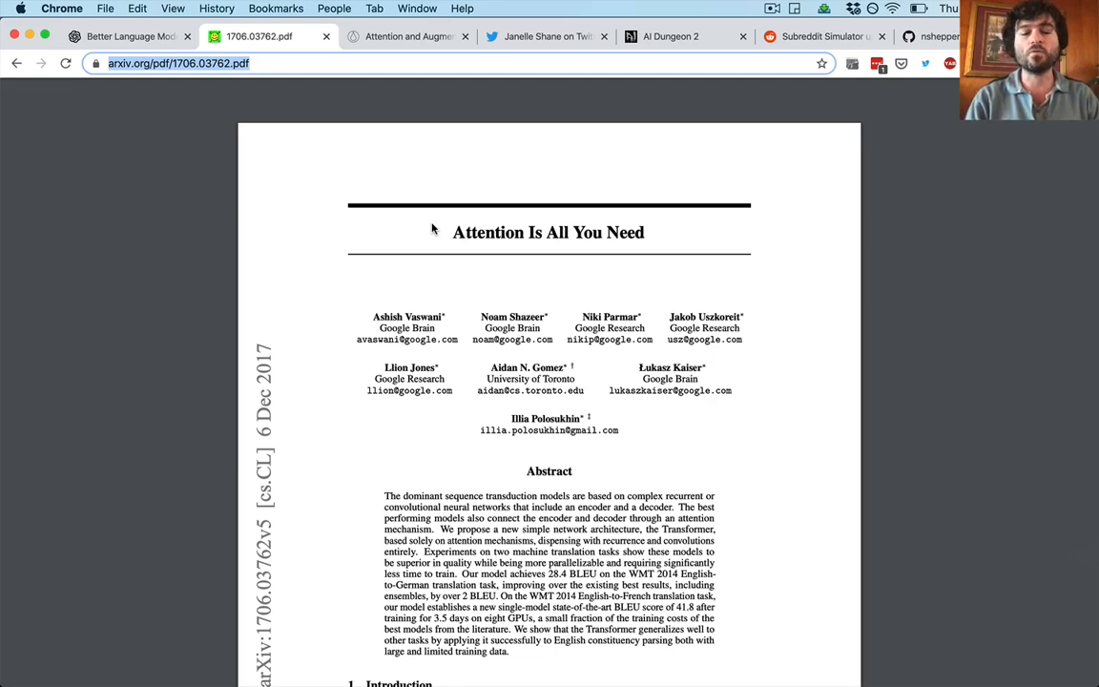
Show Distill's Augmented RNNs article, scroll to Neural Turing Machines, then back up
left_click(405, 36)
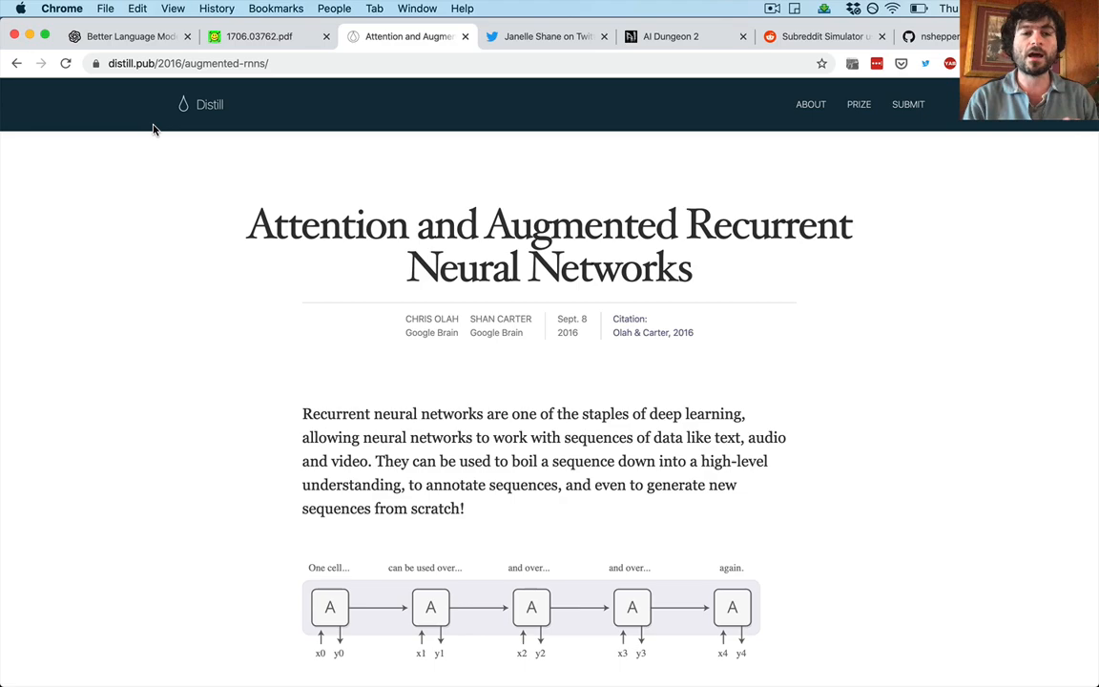
scroll("down", 3)
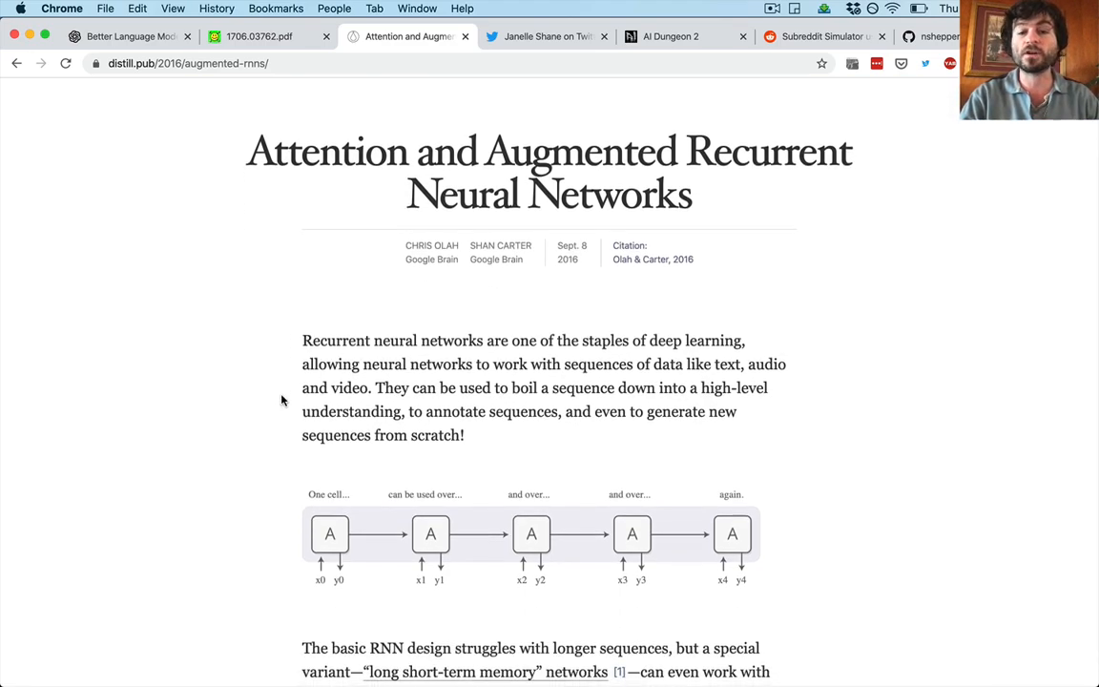
scroll("down", 3)
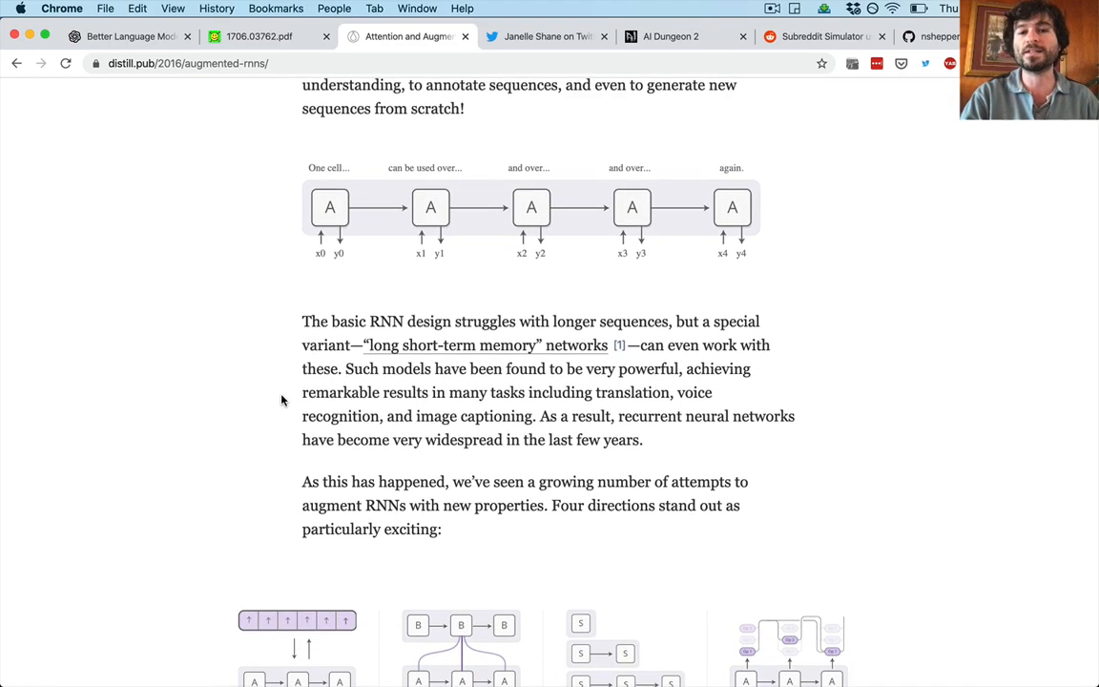
scroll("down", 3)
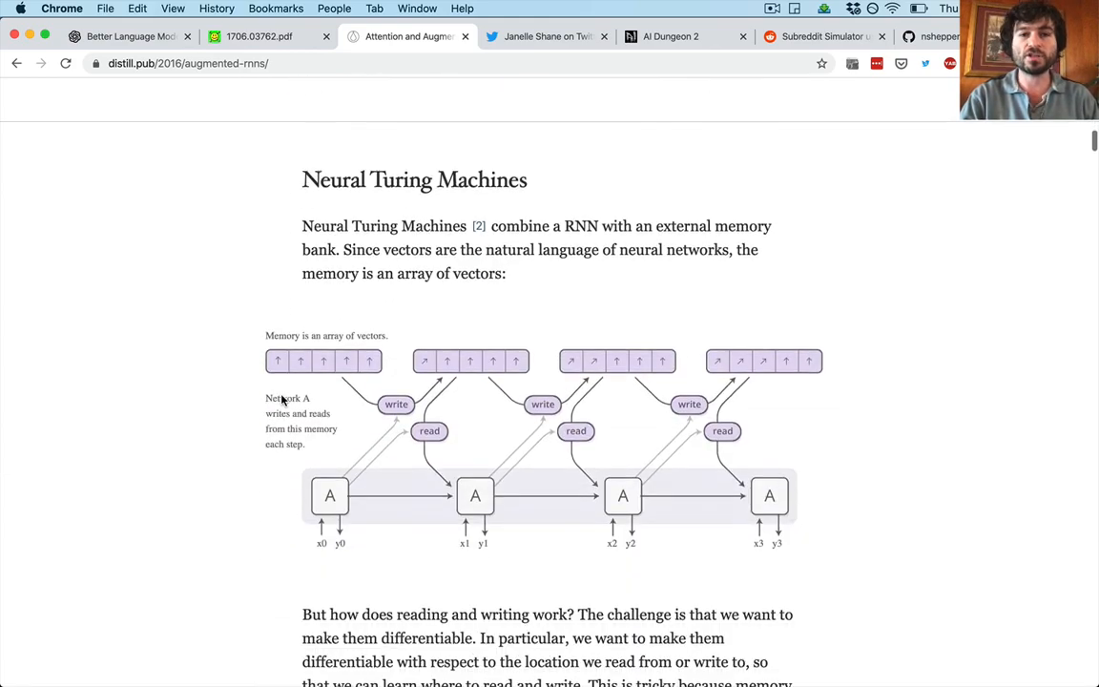
scroll("down", 3)
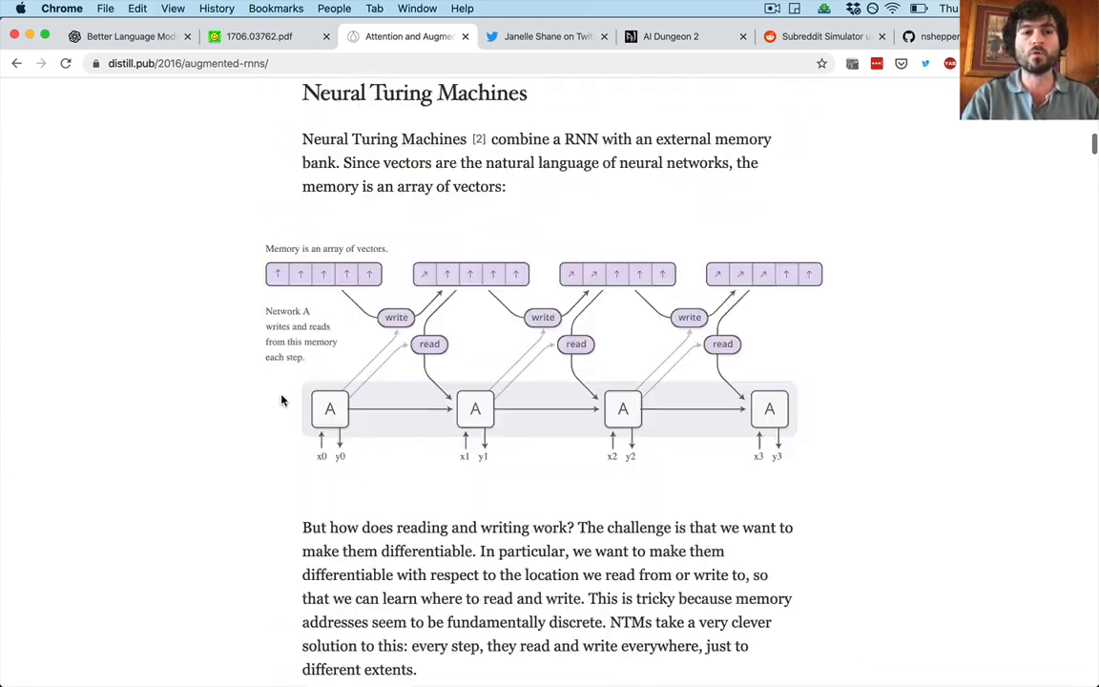
scroll("up", 3)
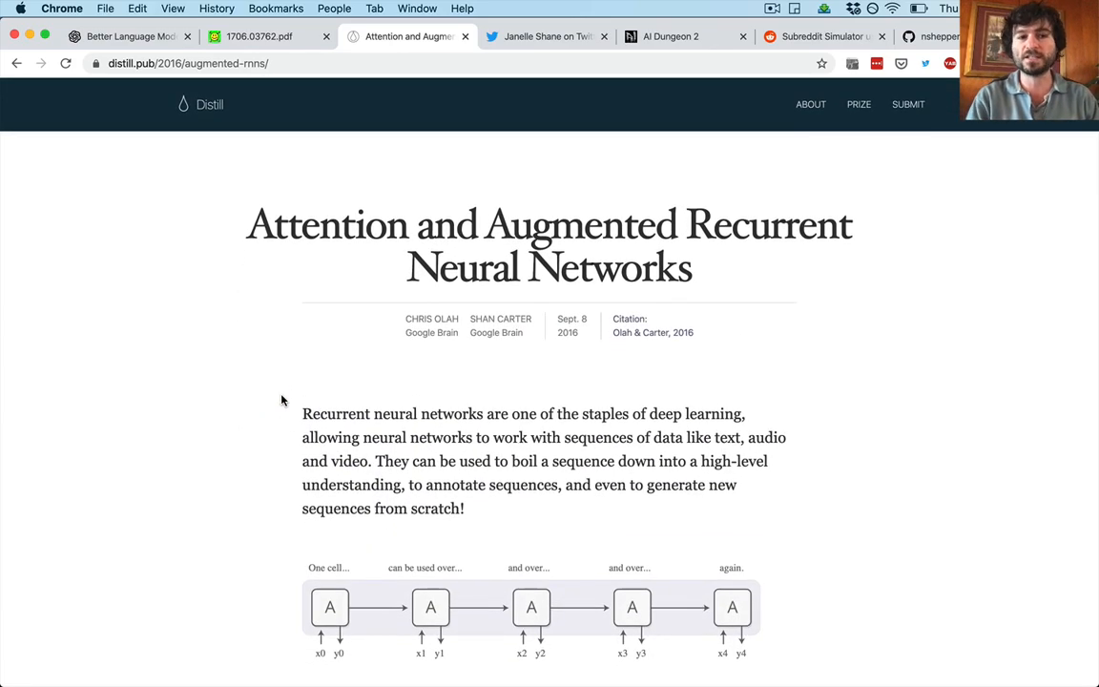
Return to the Better Language Models post and scroll to the unicorn sample
left_click(124, 36)
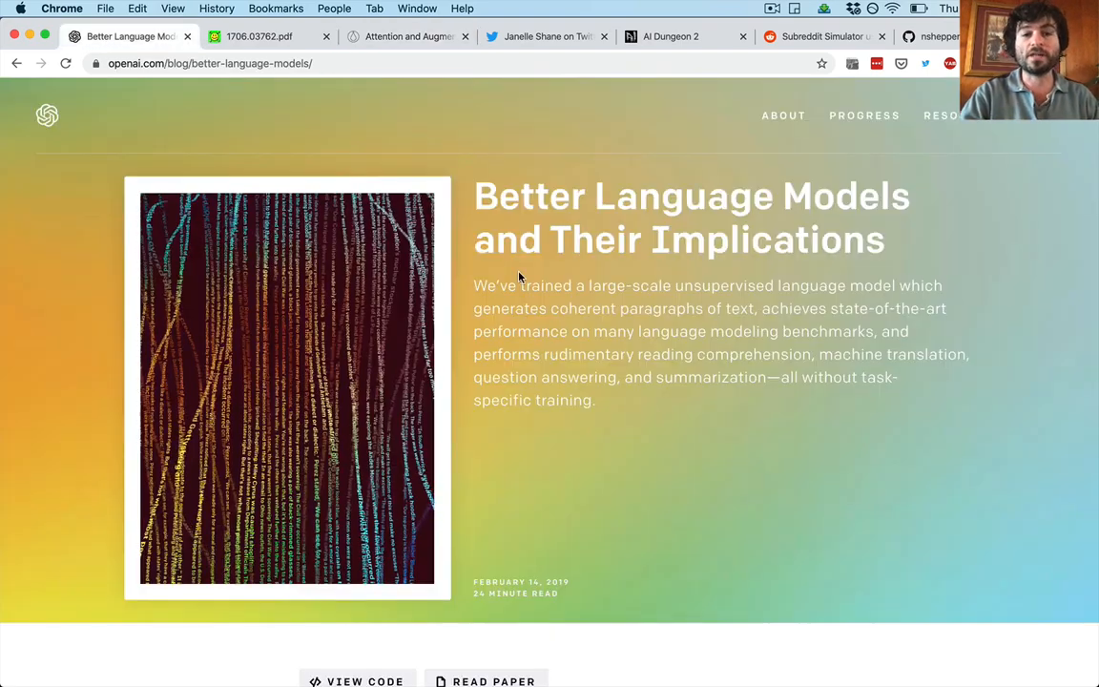
scroll("down", 3)
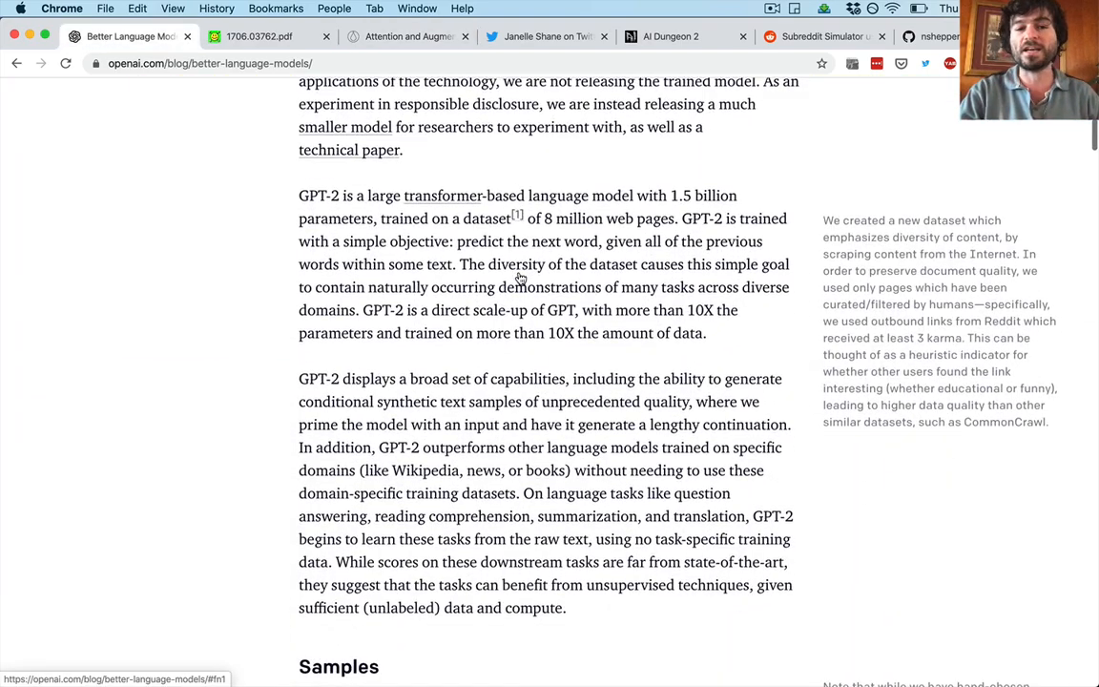
scroll("up", 3)
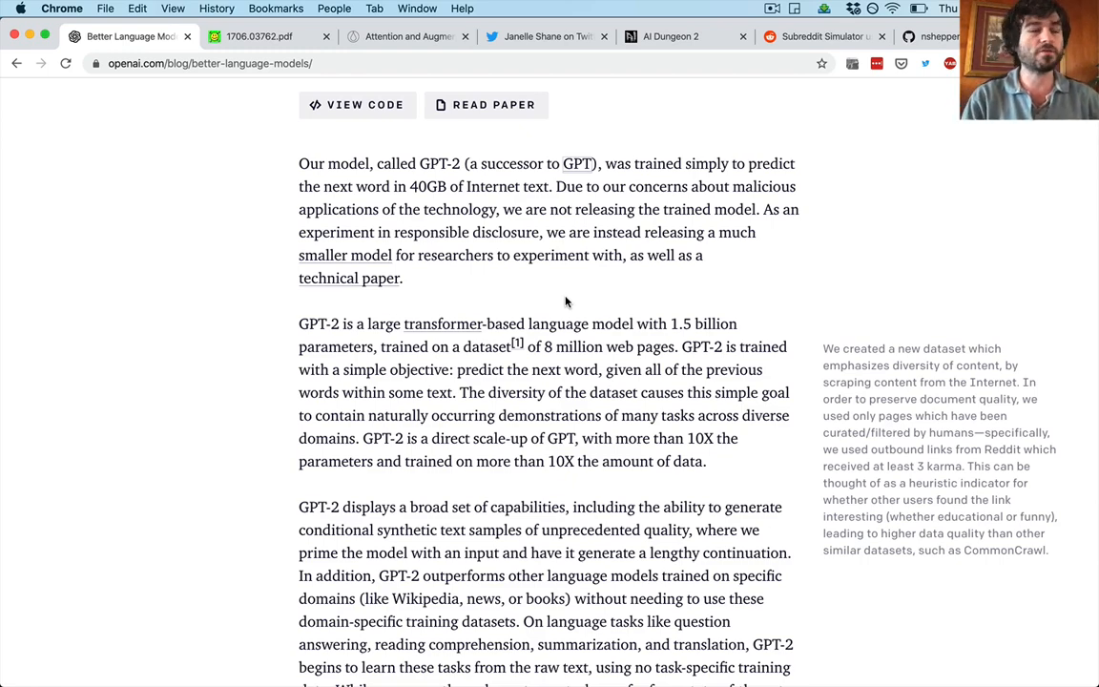
scroll("down", 3)
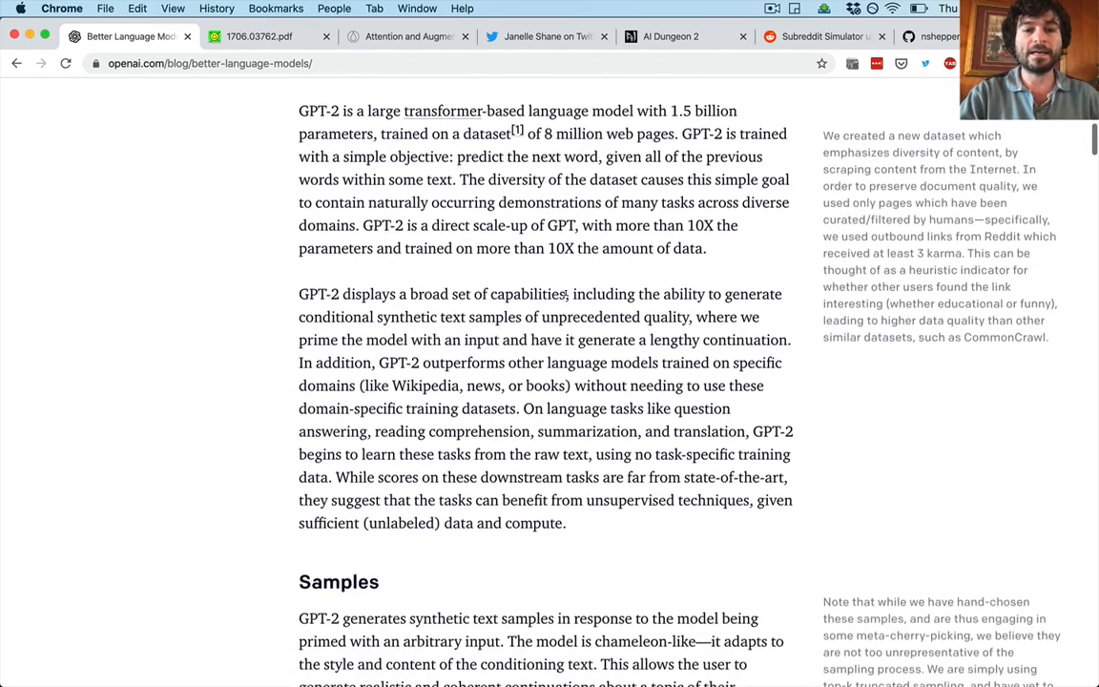
scroll("down", 3)
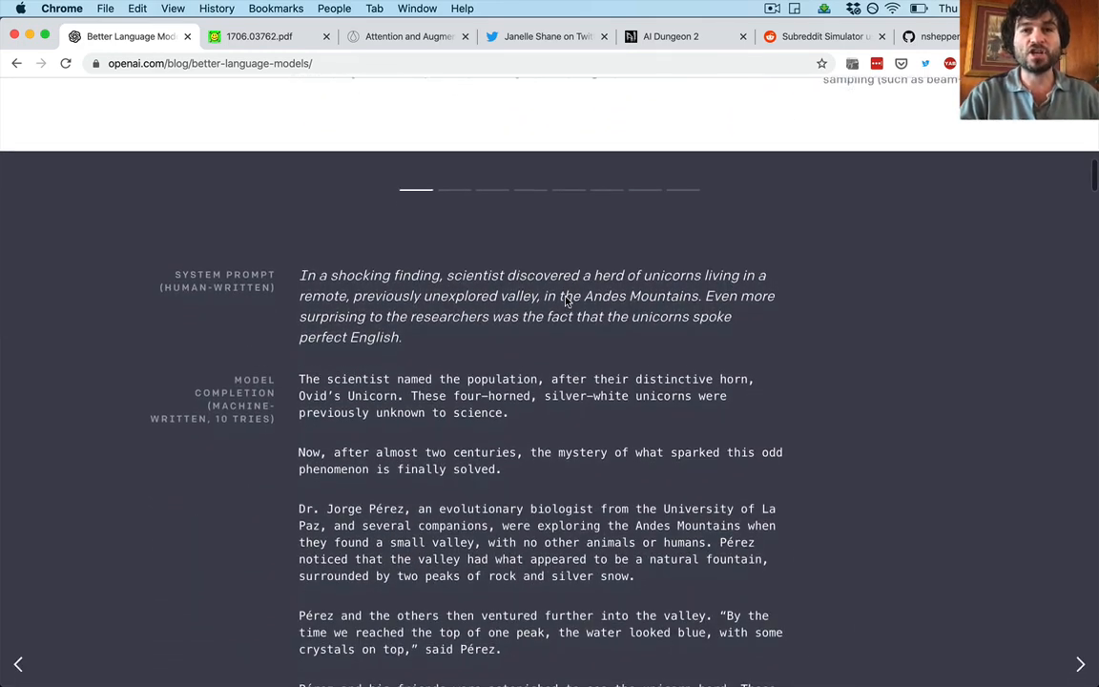
scroll("down", 3)
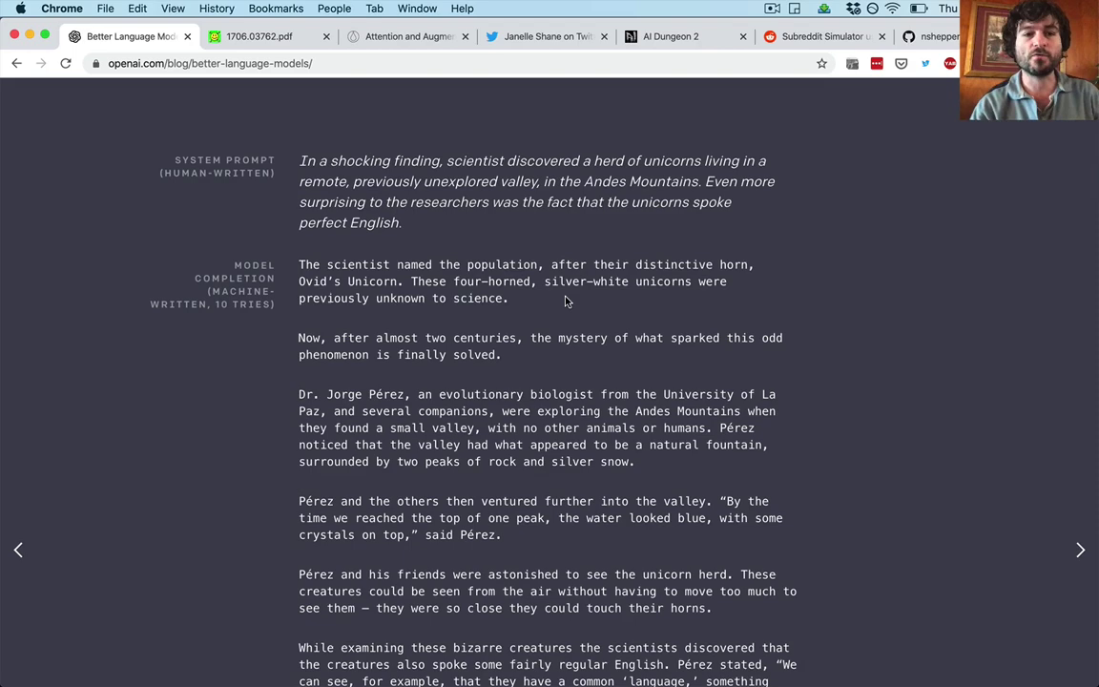
scroll("up", 3)
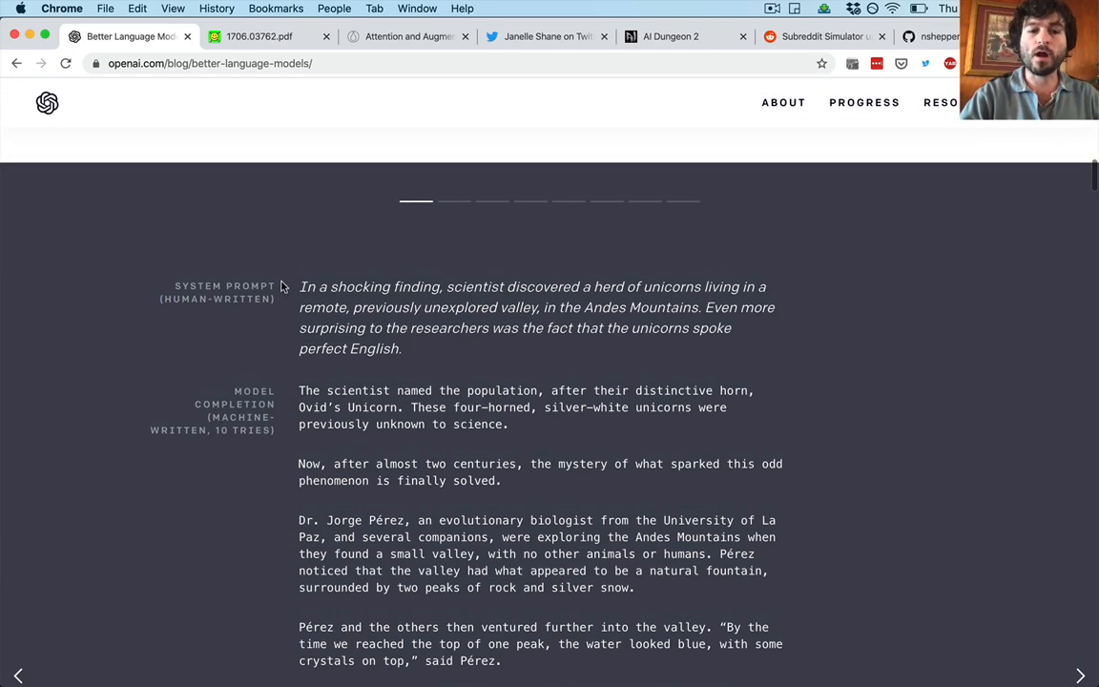
mouse_move(298, 290)
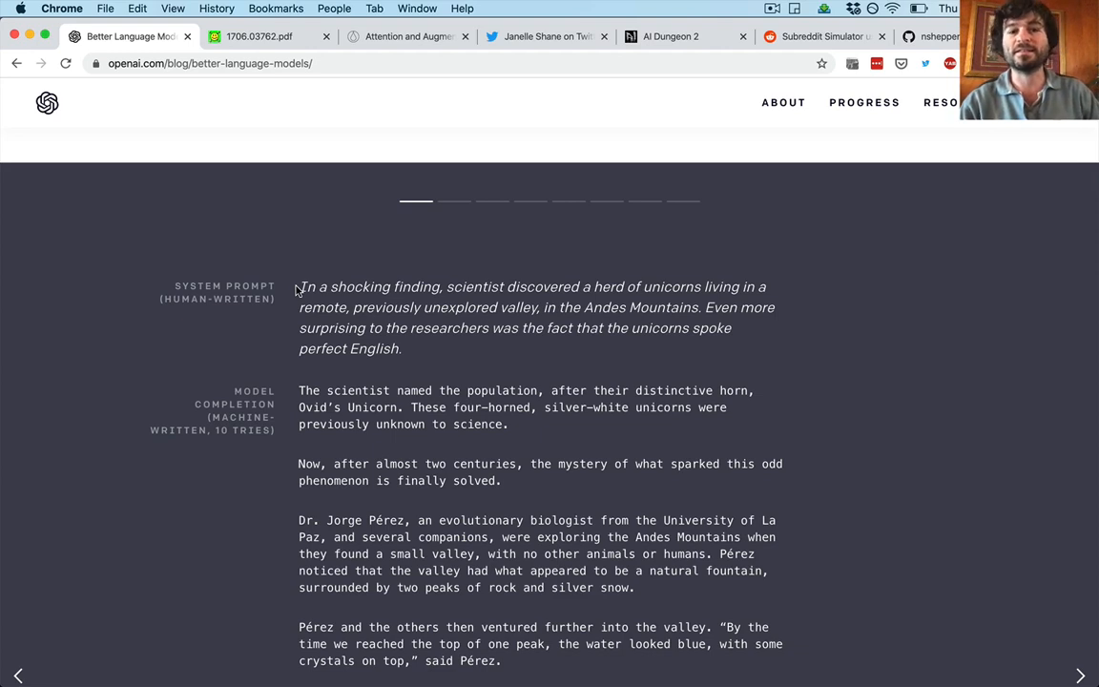
mouse_move(301, 288)
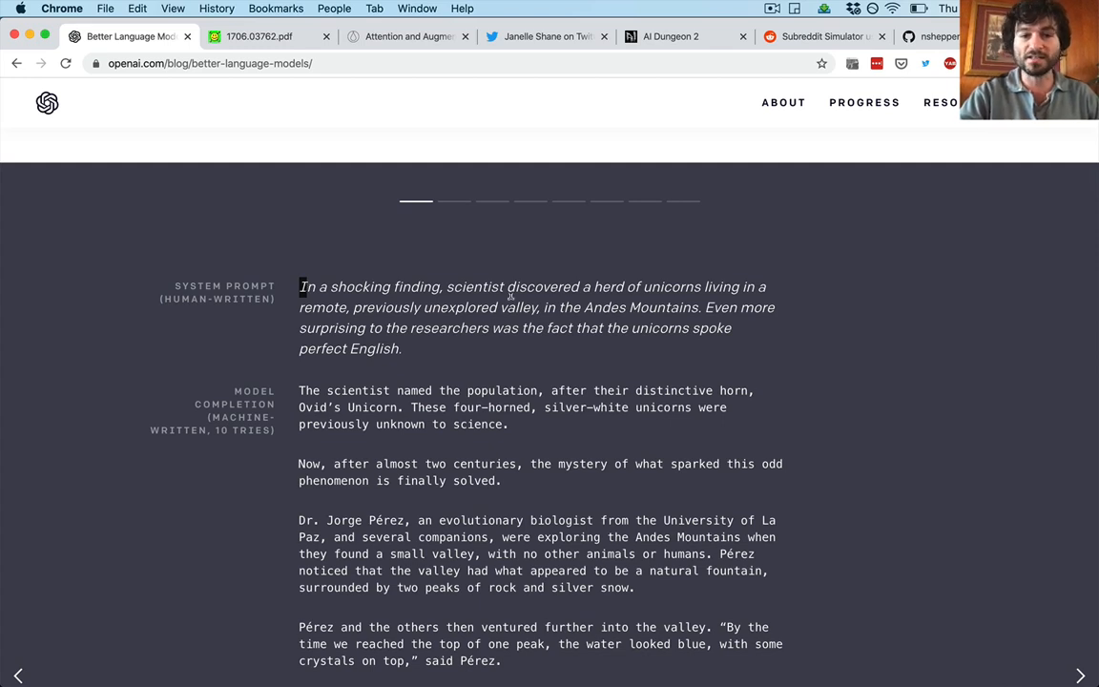
Read through GPT-2's unicorn completion, then scroll back up to the system prompt
scroll("down", 3)
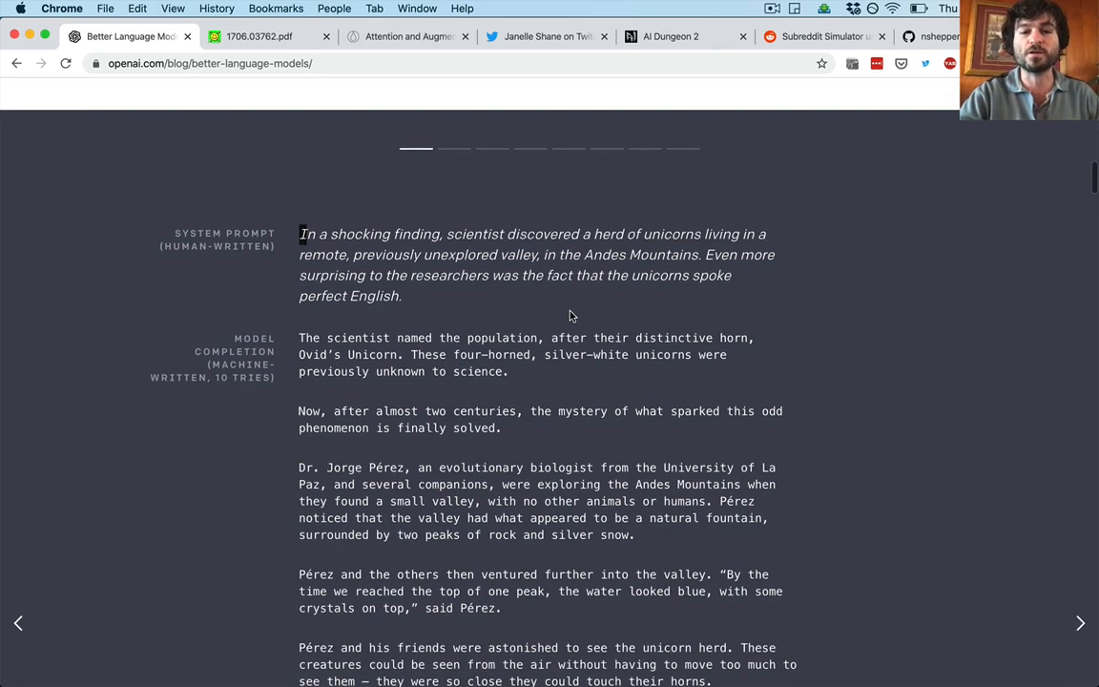
mouse_move(434, 268)
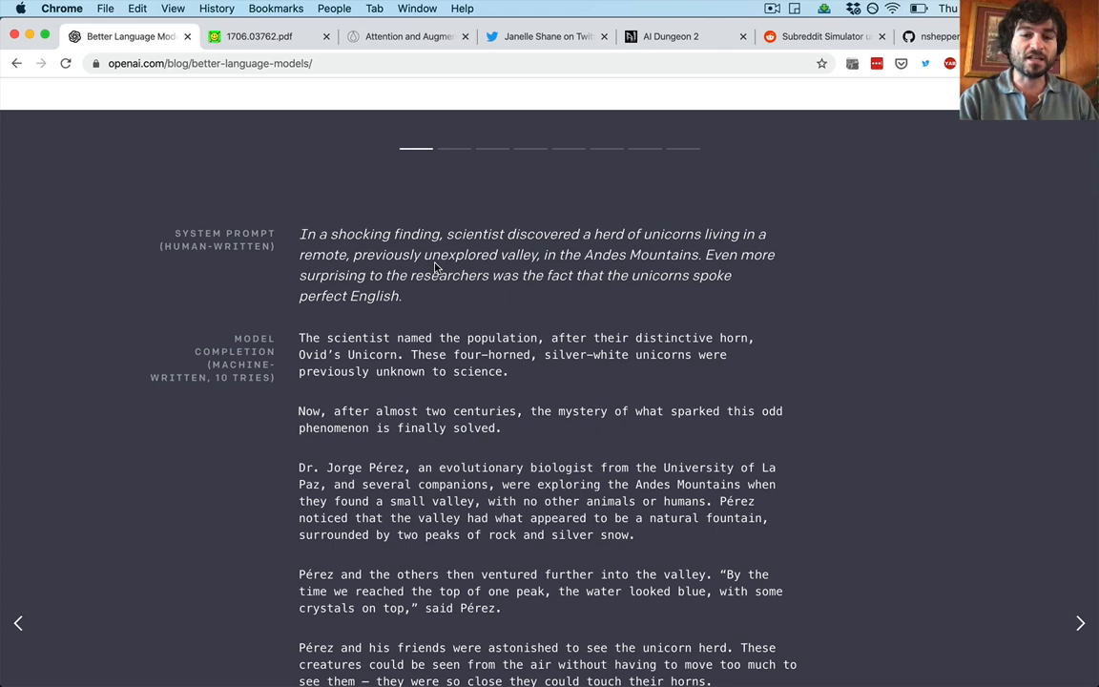
mouse_move(576, 296)
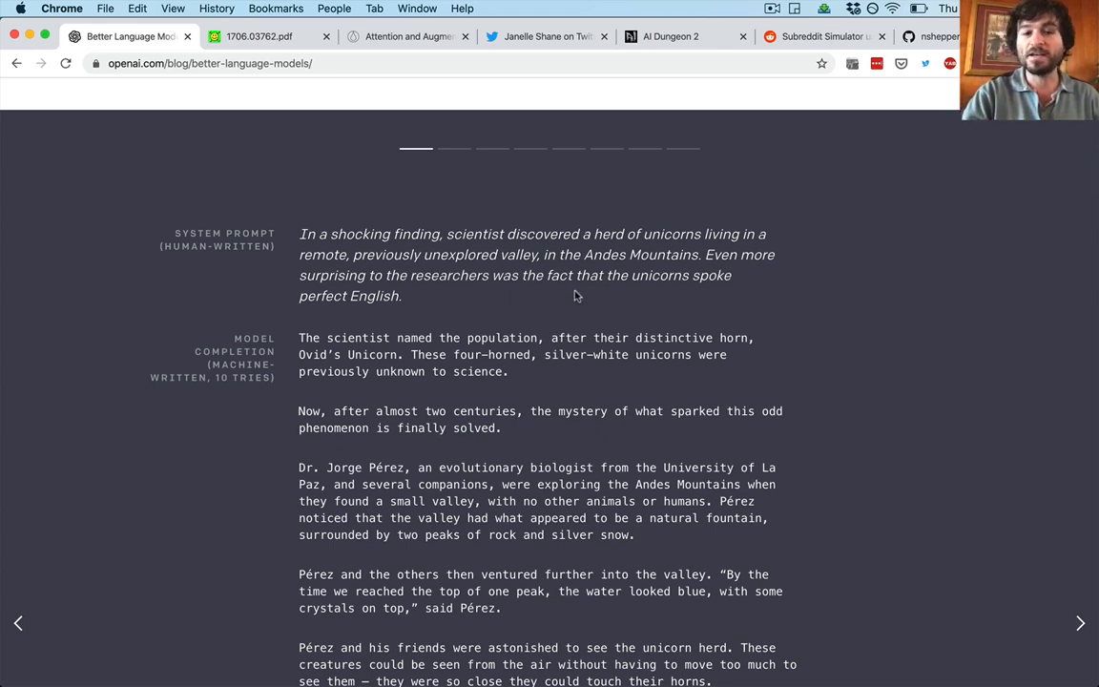
mouse_move(413, 293)
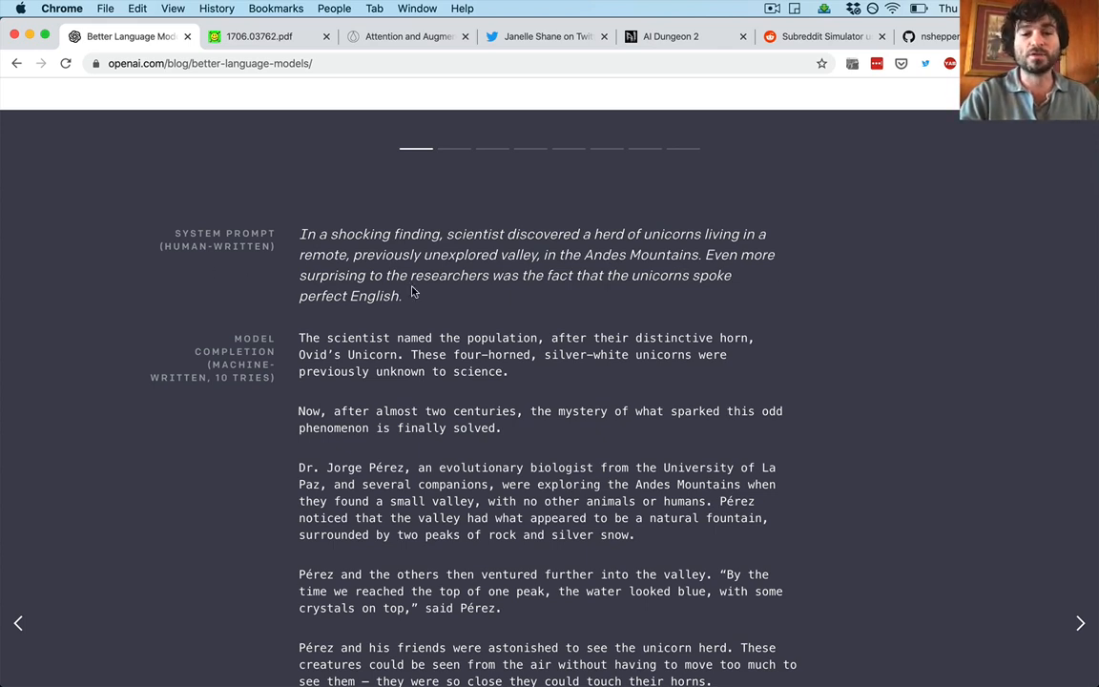
mouse_move(312, 333)
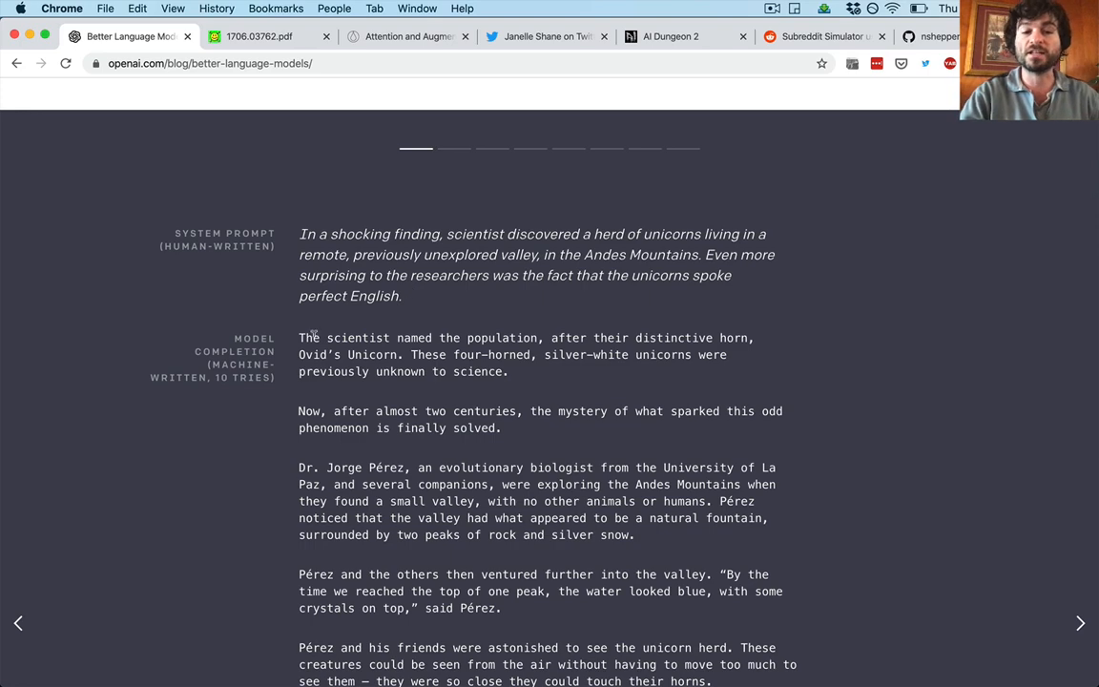
scroll("down", 3)
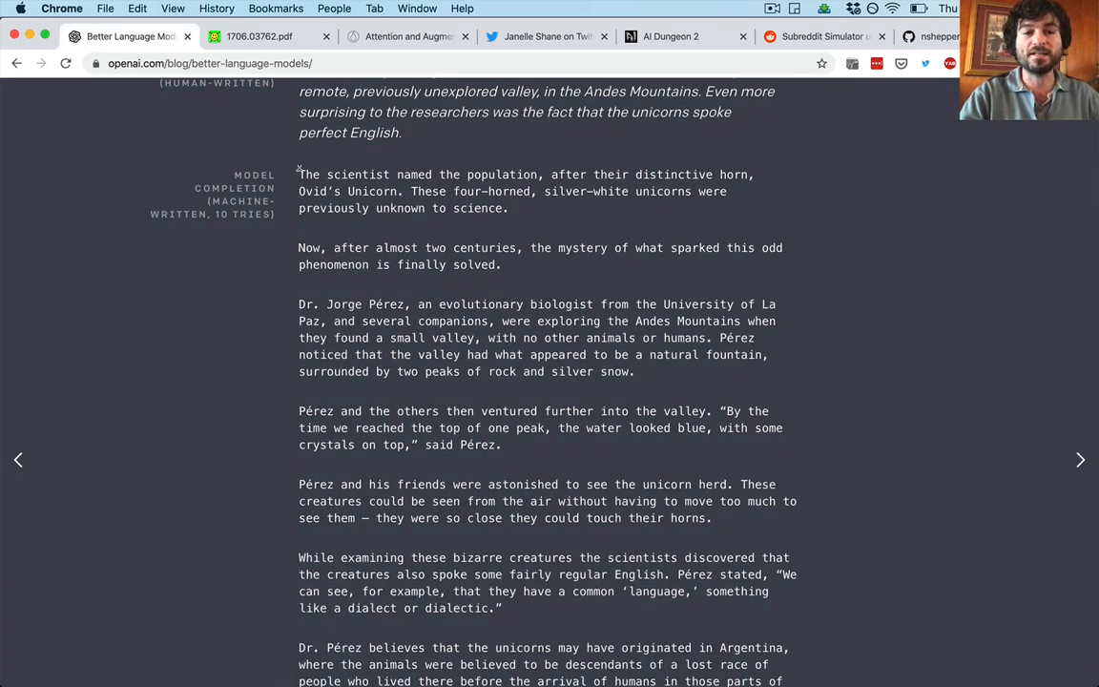
scroll("down", 3)
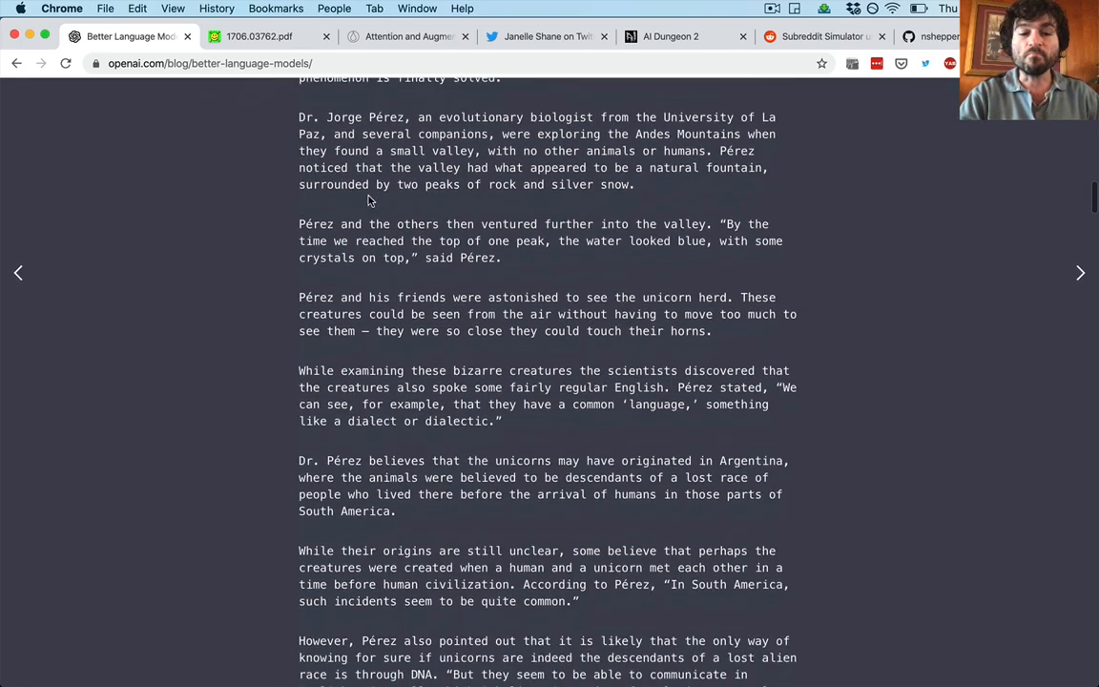
scroll("down", 3)
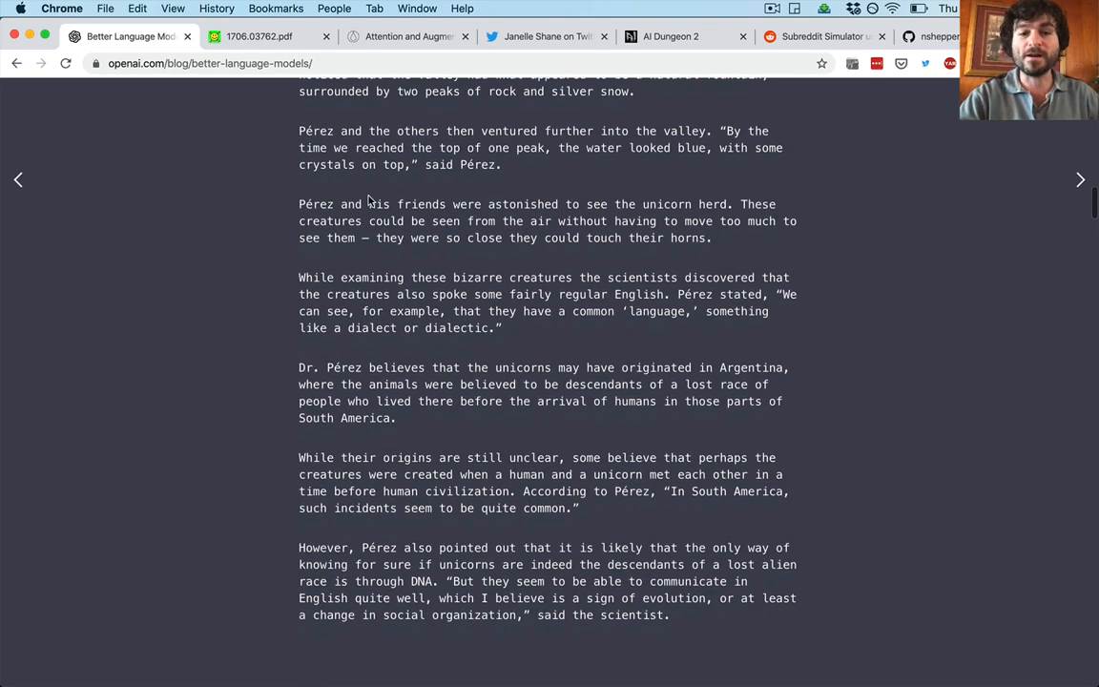
scroll("up", 3)
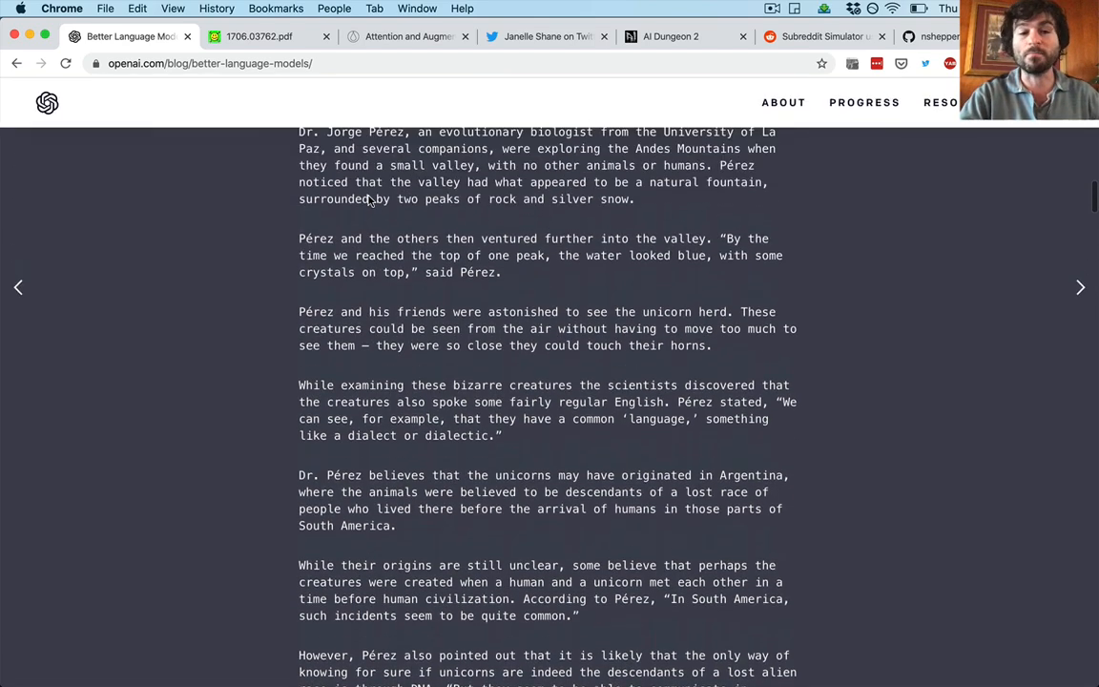
scroll("up", 3)
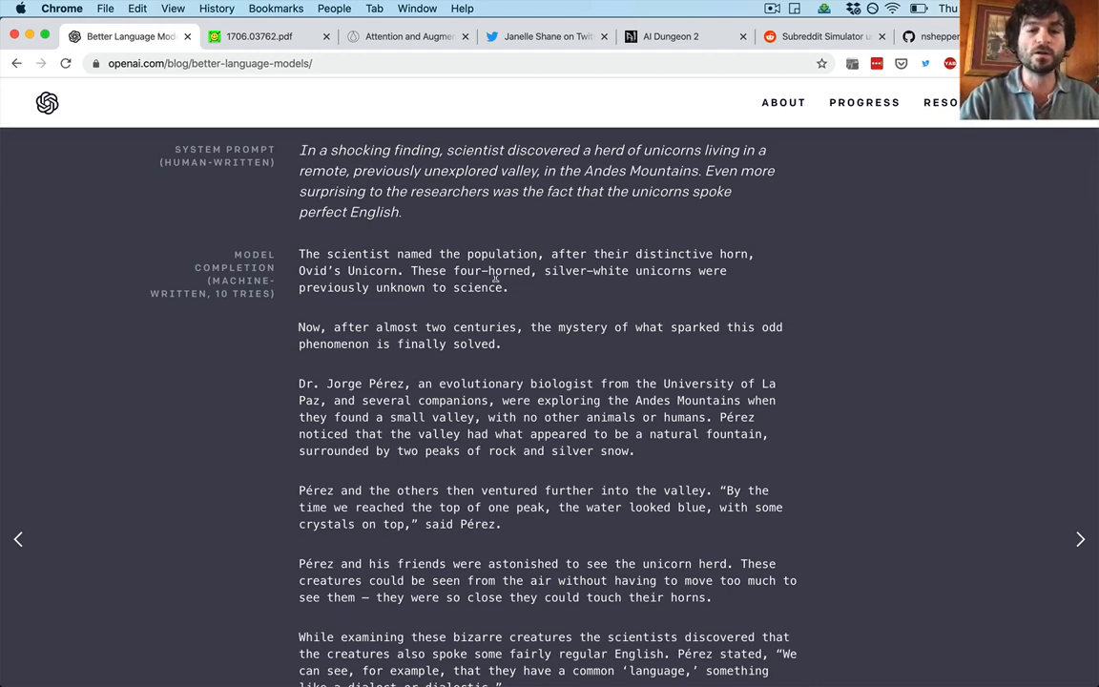
mouse_move(511, 360)
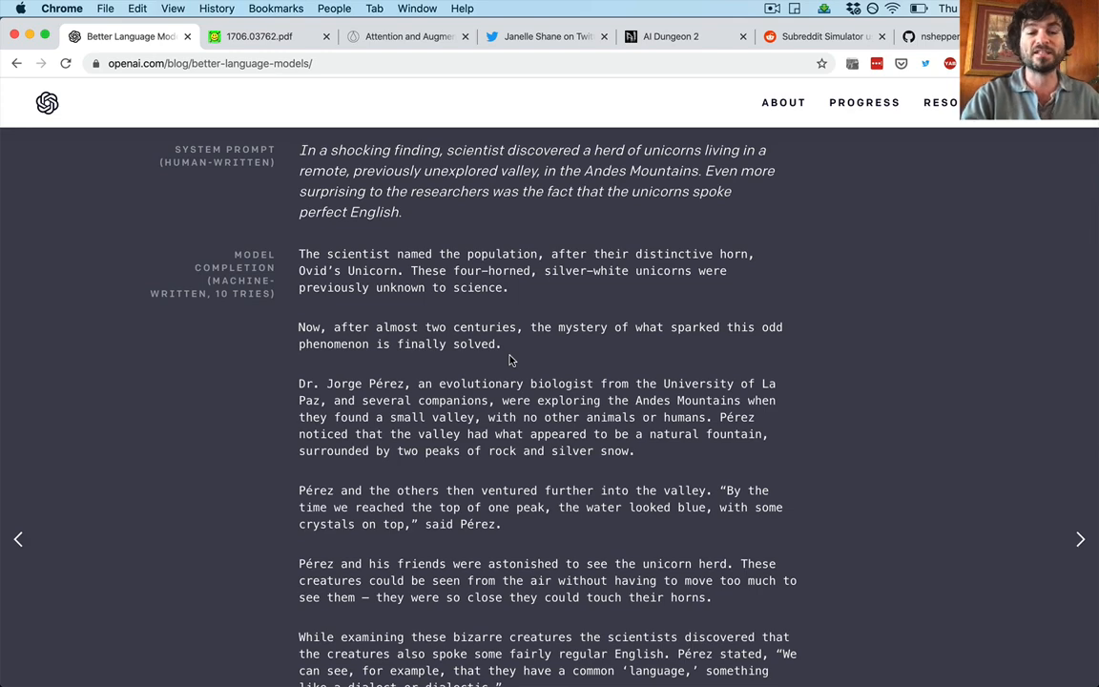
scroll("down", 3)
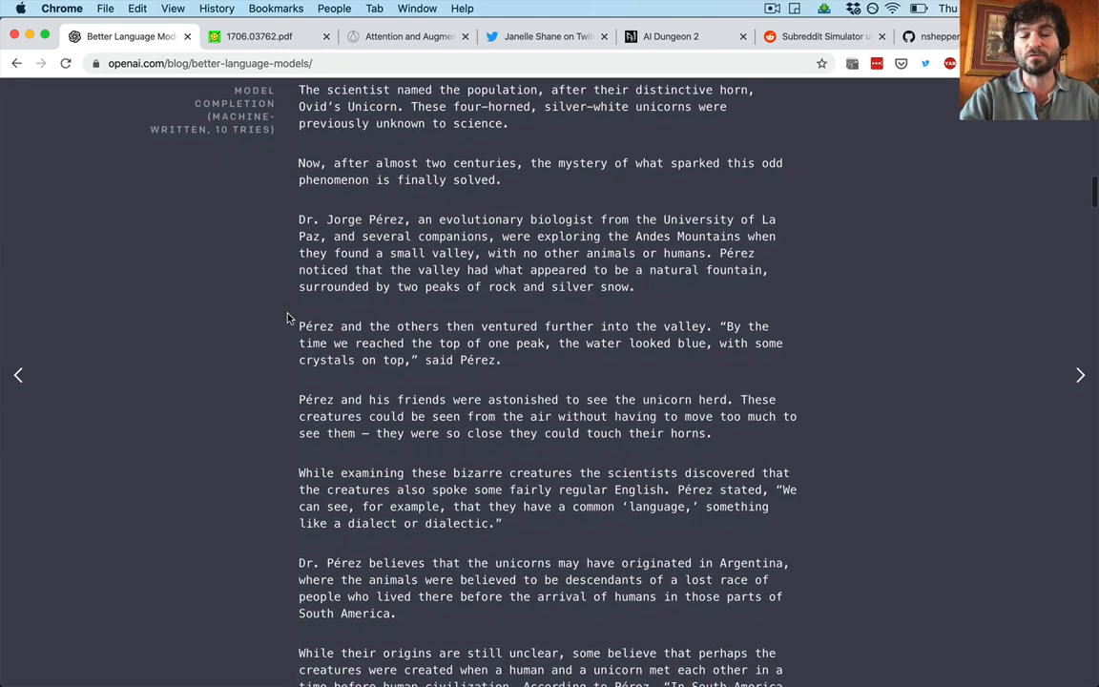
scroll("up", 3)
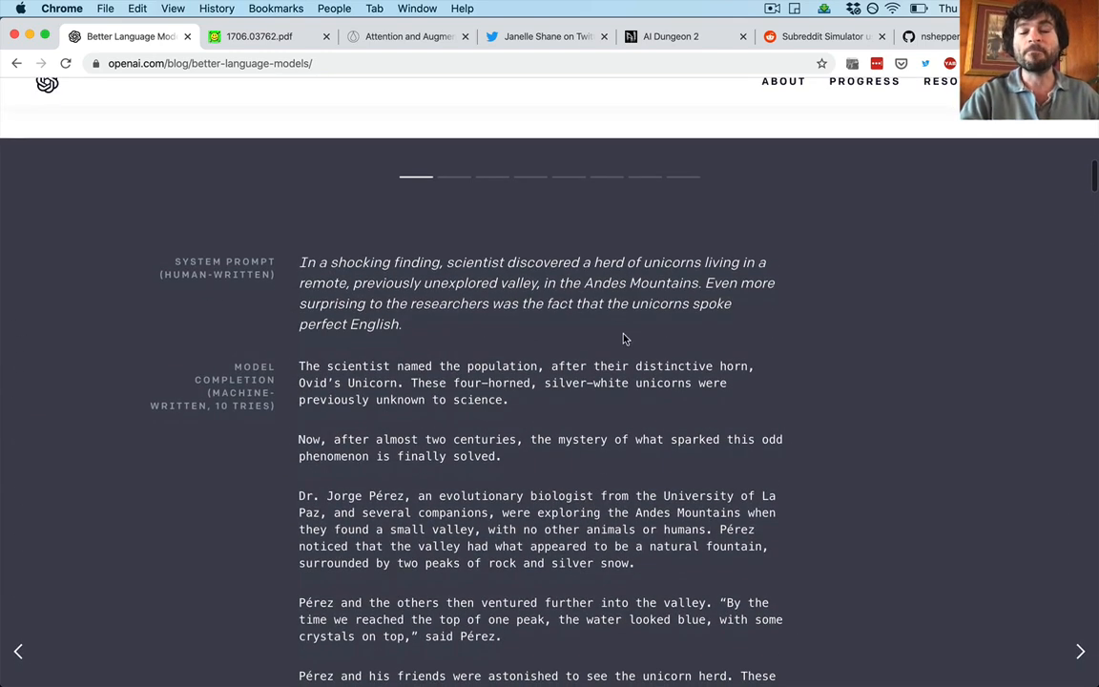
Step the carousel through sample 3 (Miley Cyrus) and 4 (GPT-2) to sample 6
left_click(492, 178)
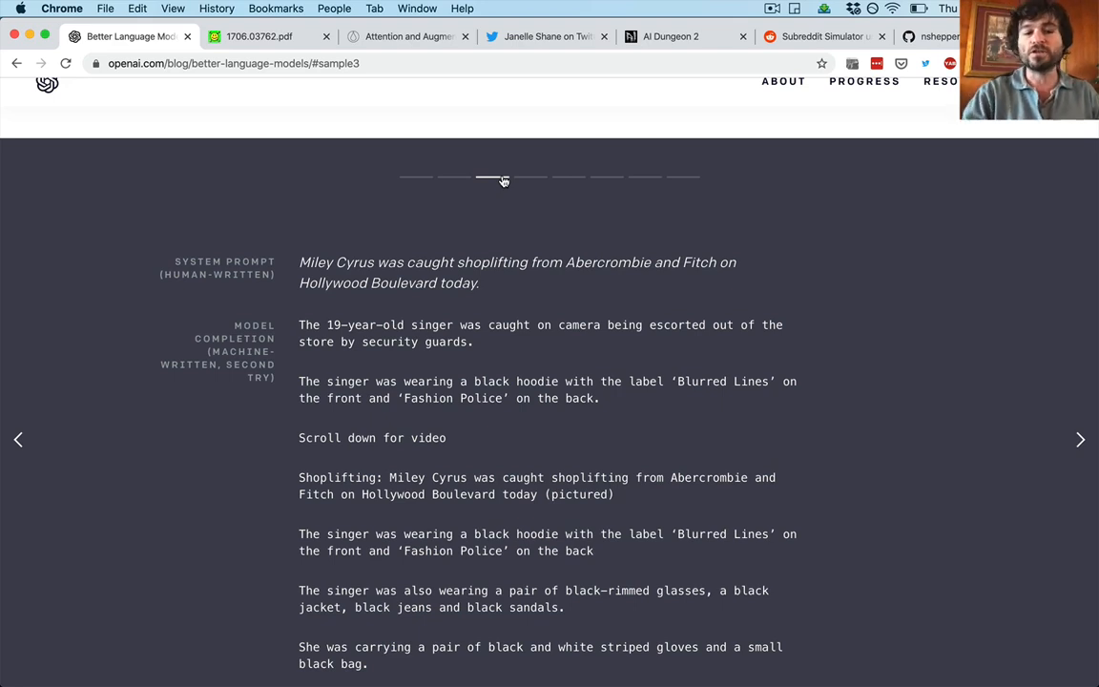
scroll("down", 3)
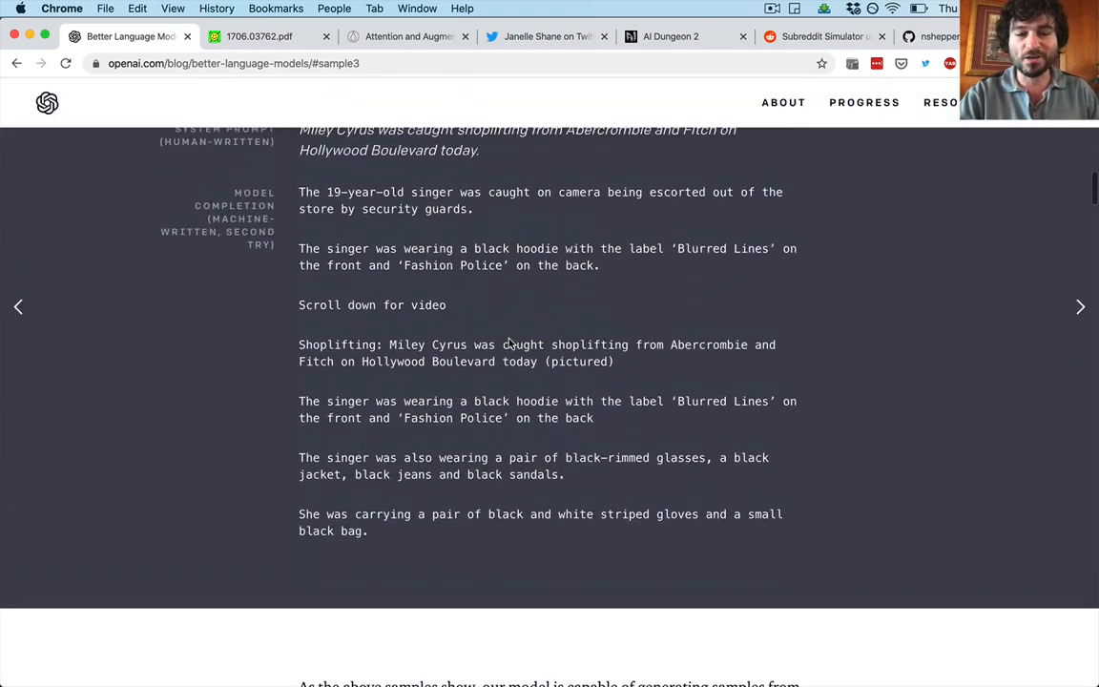
scroll("up", 3)
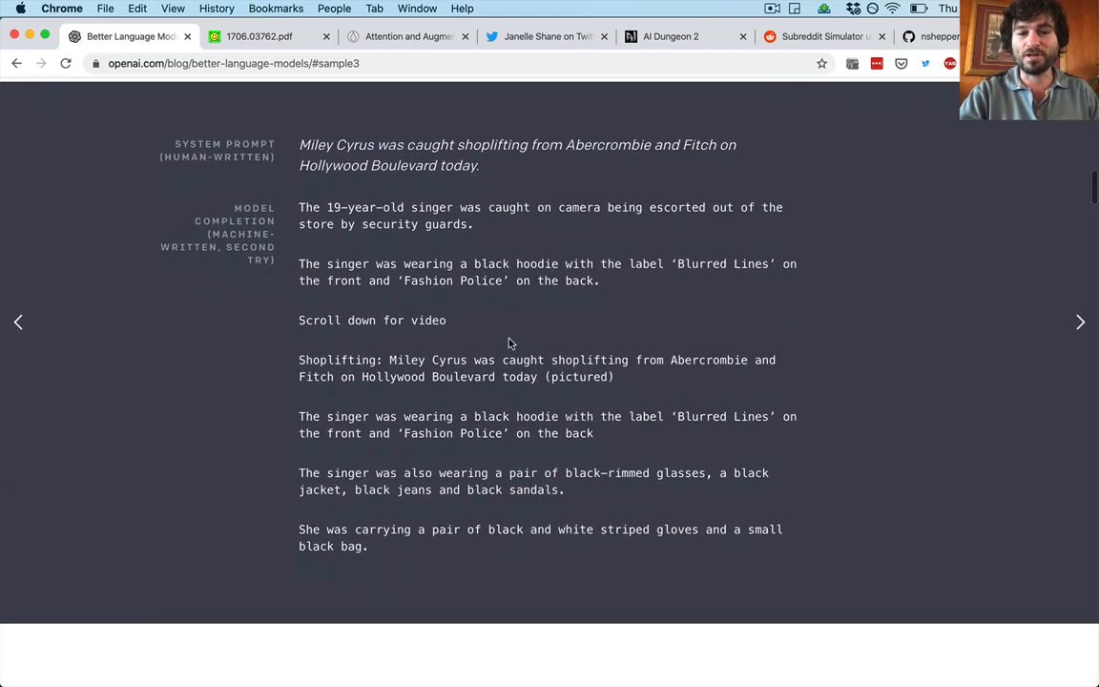
scroll("up", 3)
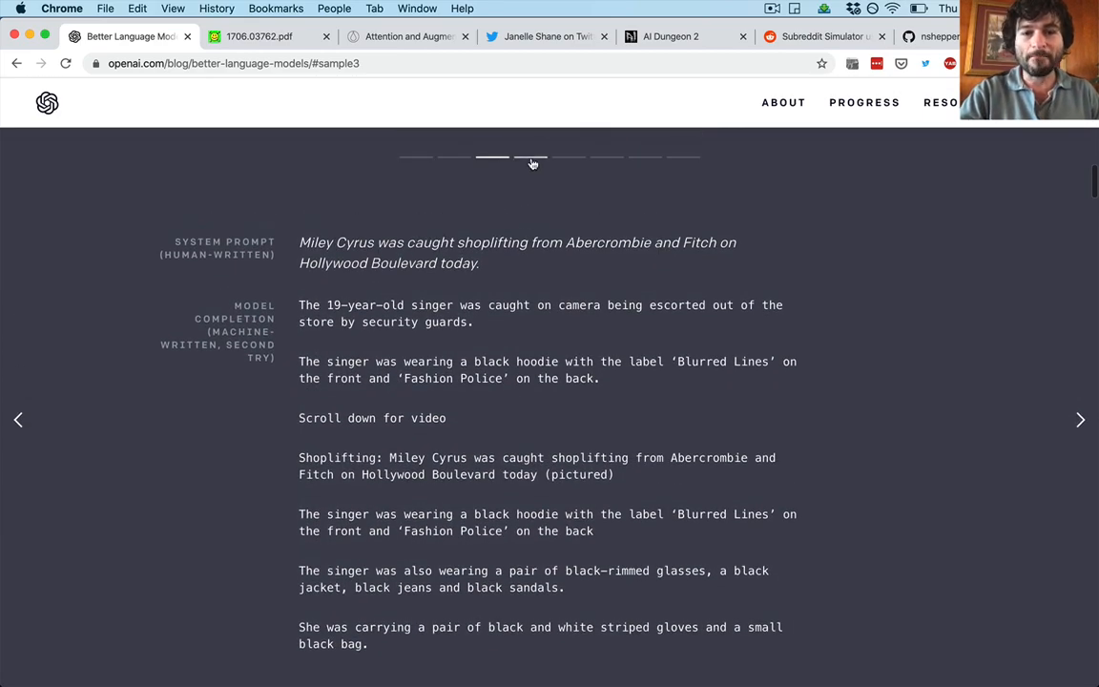
left_click(1081, 420)
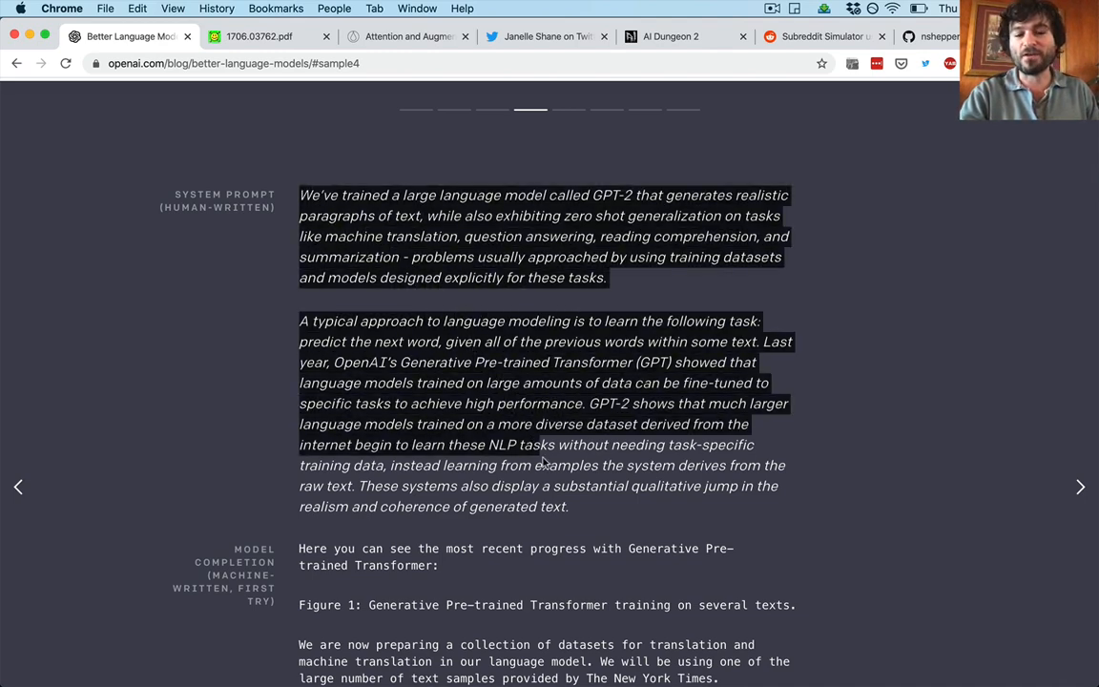
left_click(463, 236)
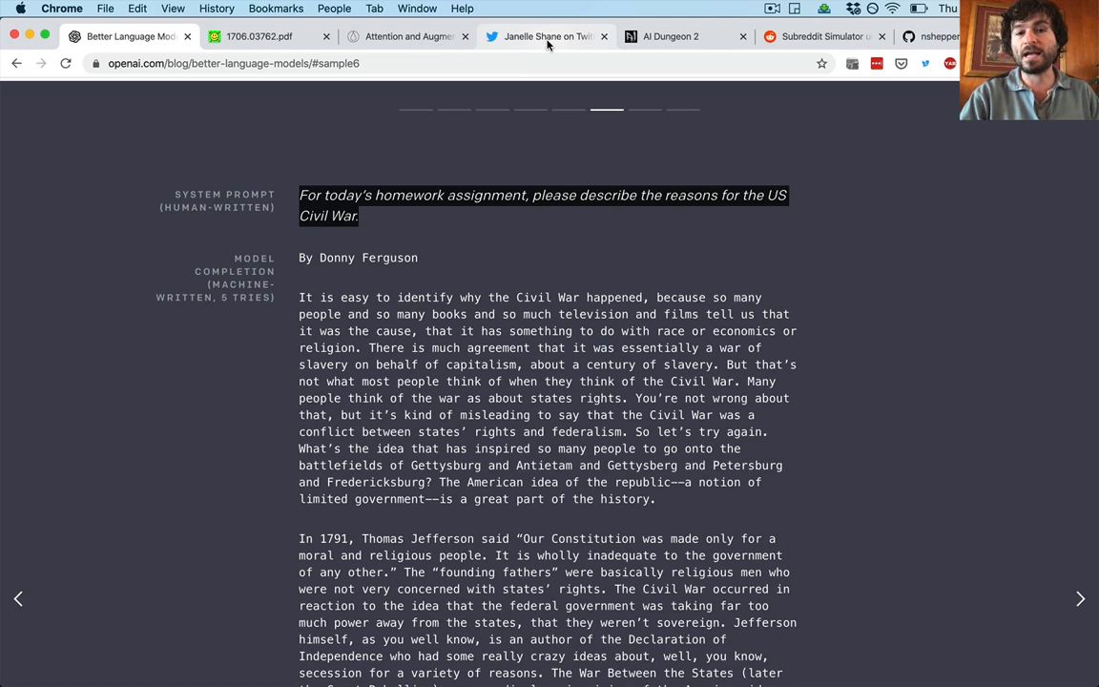
Show Janelle Shane's cocktail tweet, enlarge the BIG WHITE FIZZ image, browse replies
left_click(544, 36)
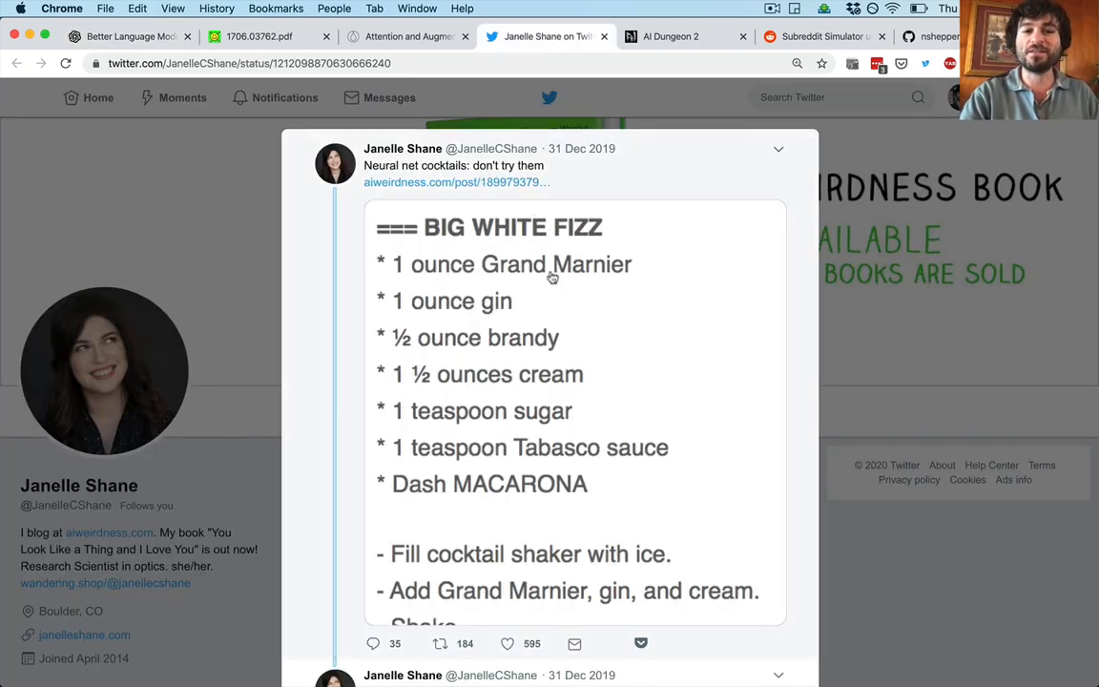
mouse_move(622, 349)
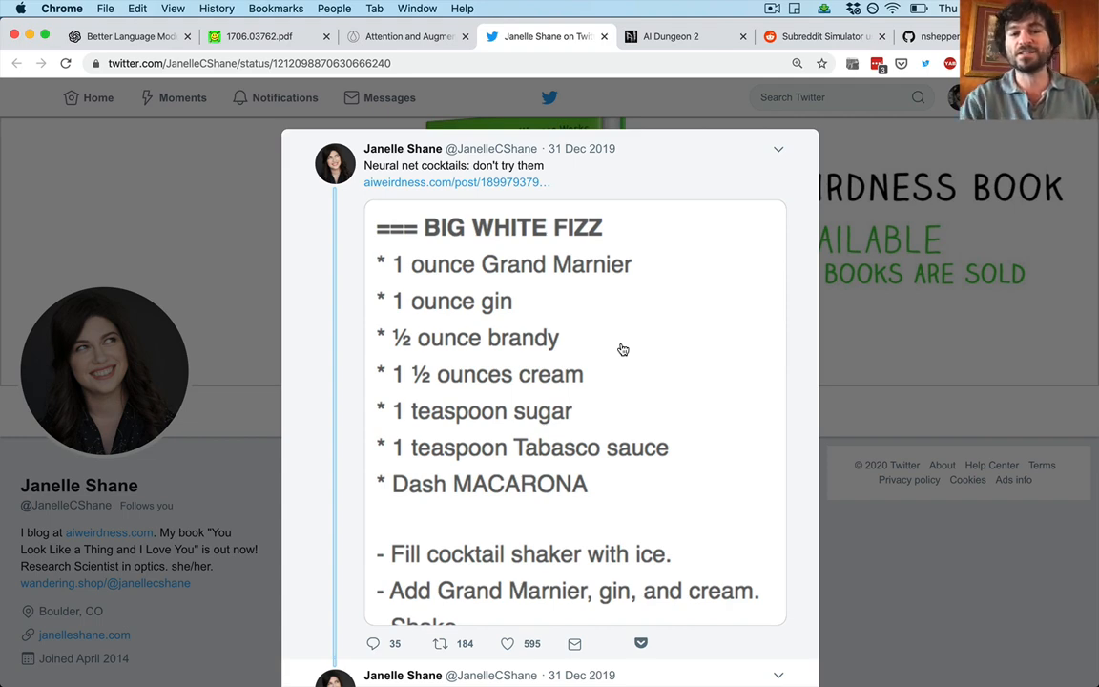
left_click(573, 420)
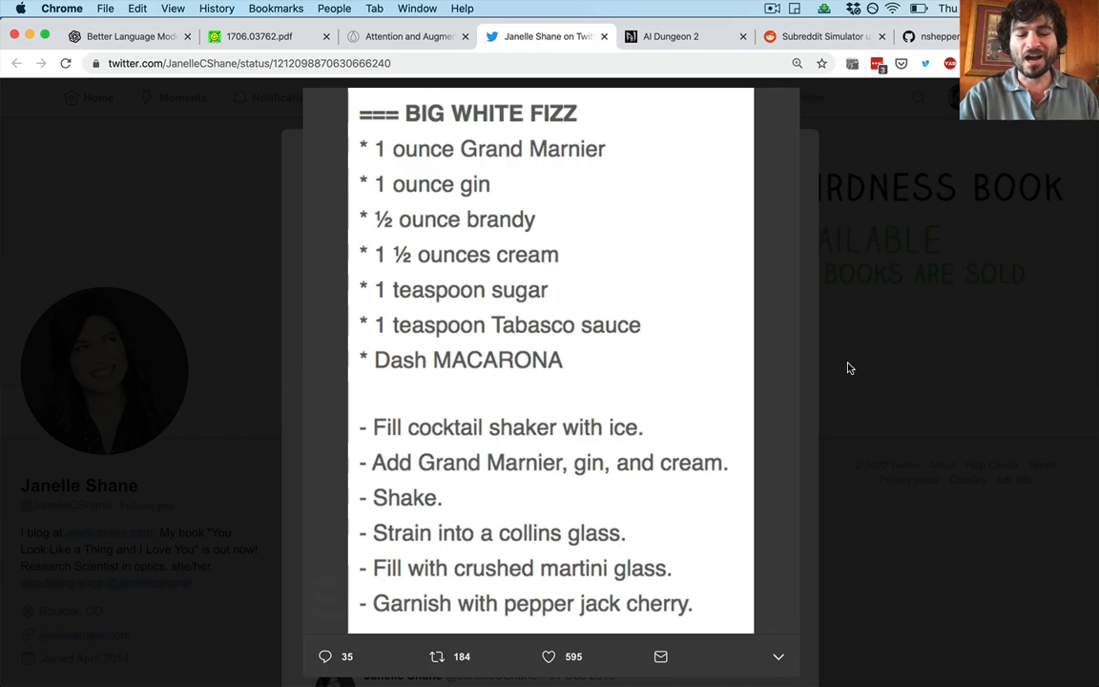
scroll("down", 3)
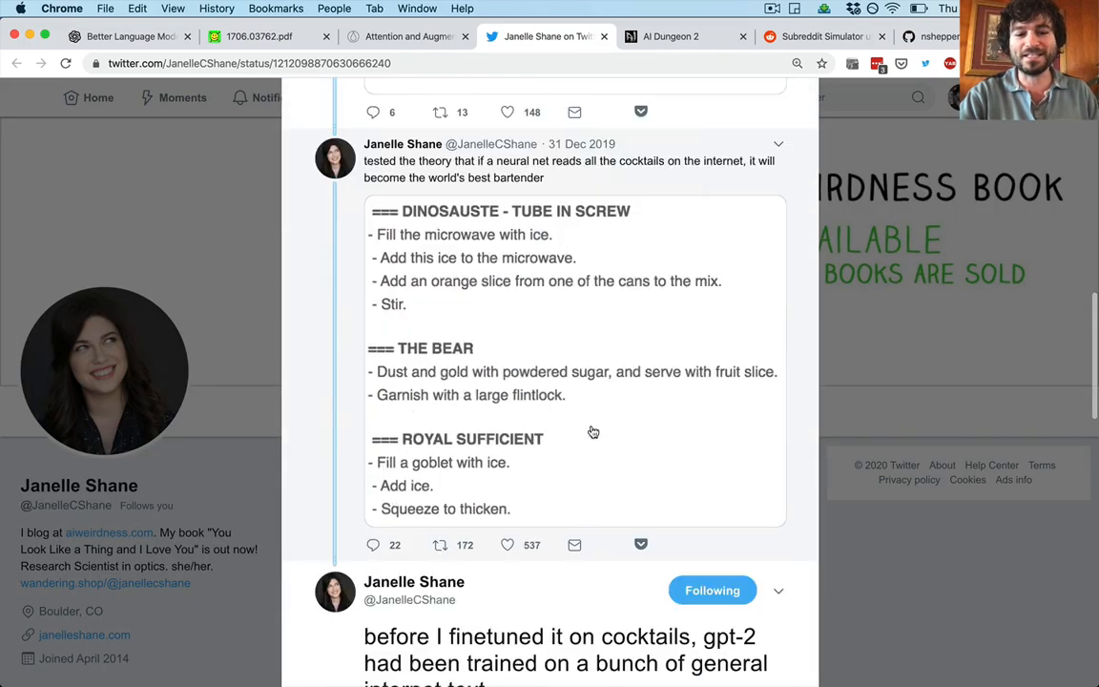
scroll("down", 3)
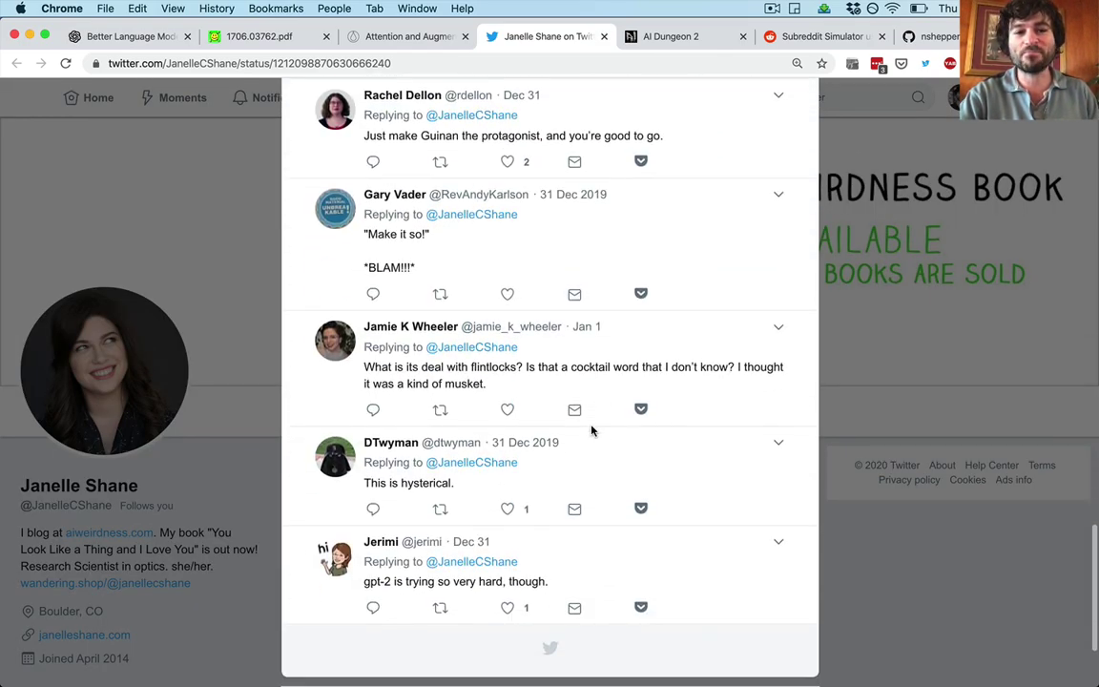
scroll("up", 3)
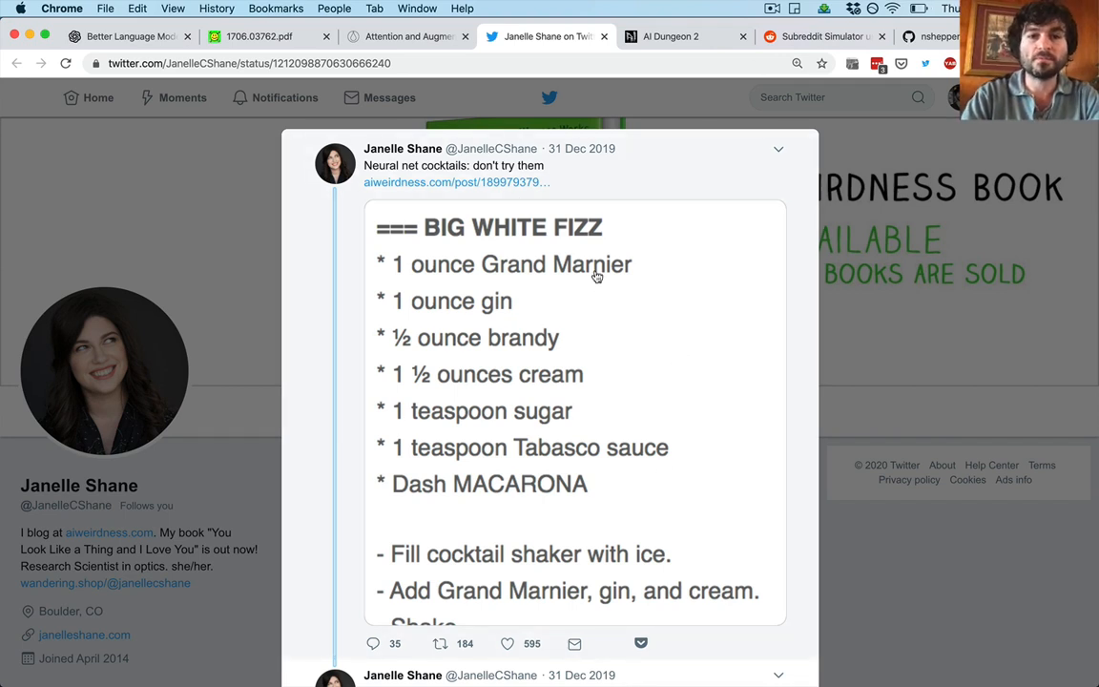
mouse_move(594, 145)
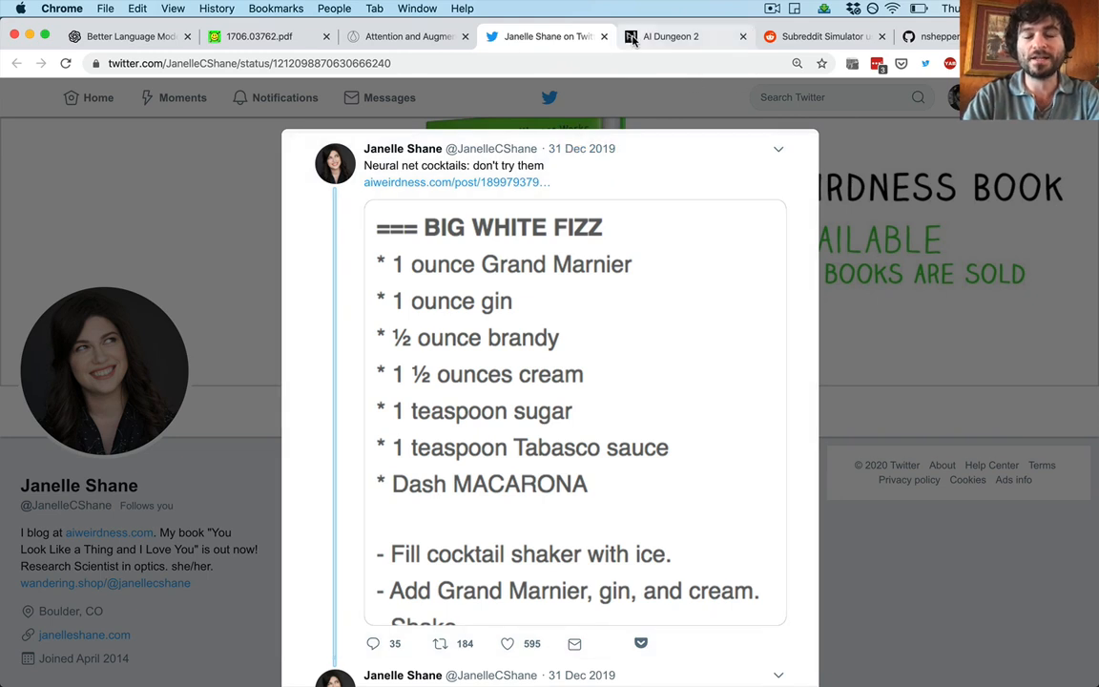
Switch to the AI Dungeon 2 tab showing its setting choices
left_click(682, 36)
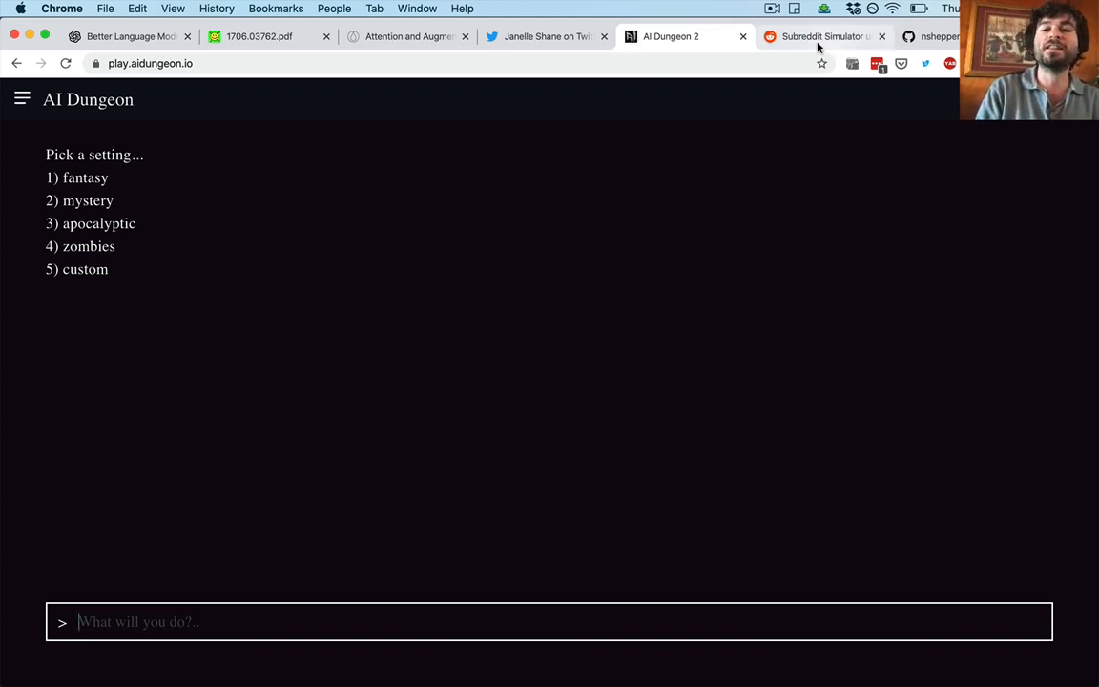
Switch to the r/SubSimulatorGPT2 tab with its pinned GPT-2 explanation post
left_click(823, 36)
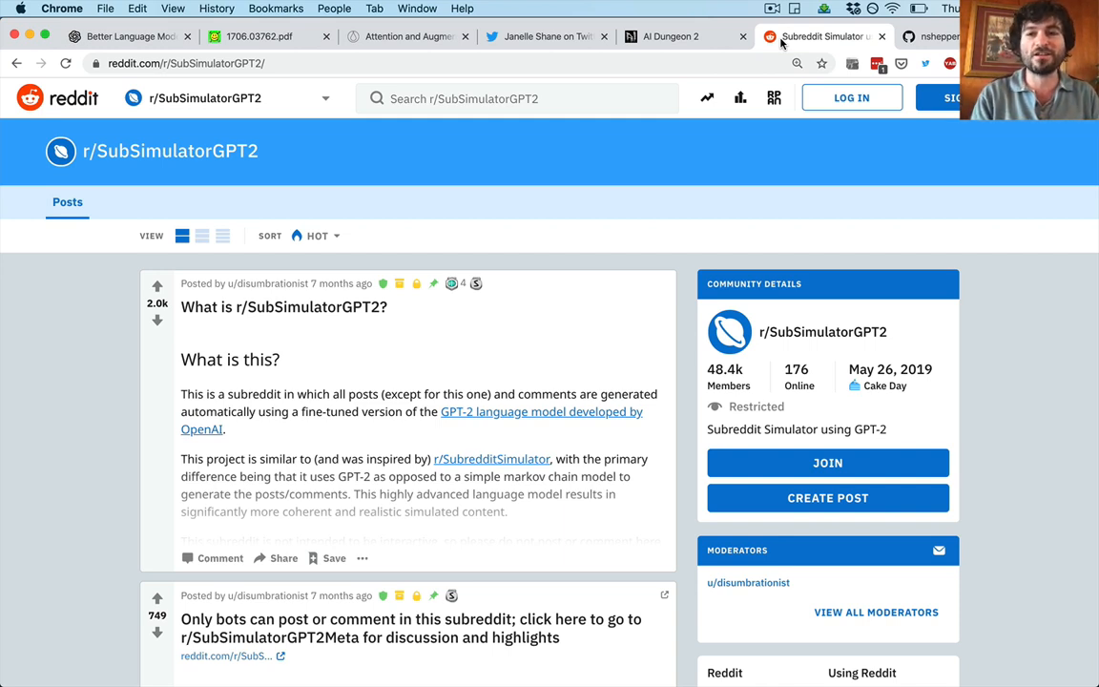
mouse_move(792, 119)
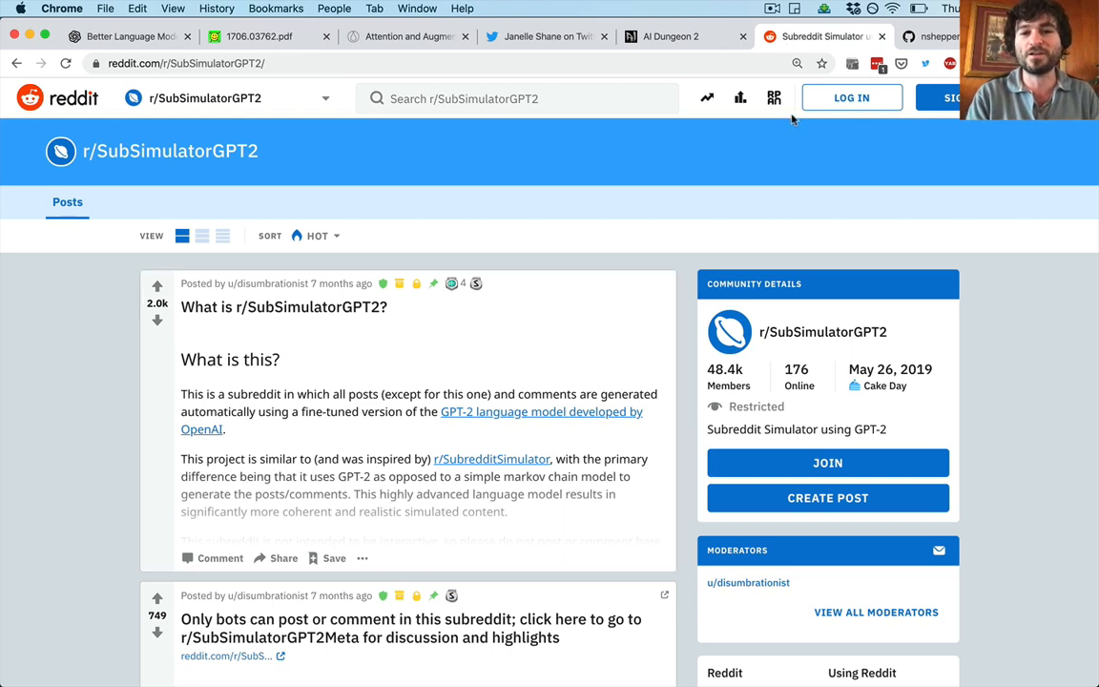
mouse_move(349, 430)
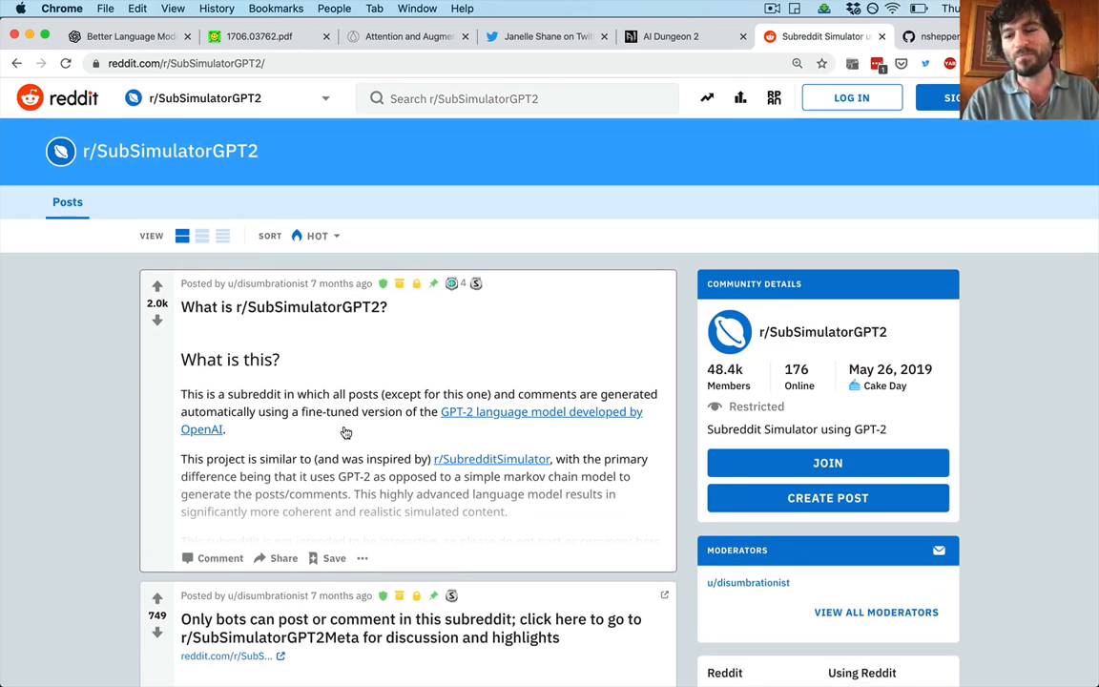
mouse_move(786, 228)
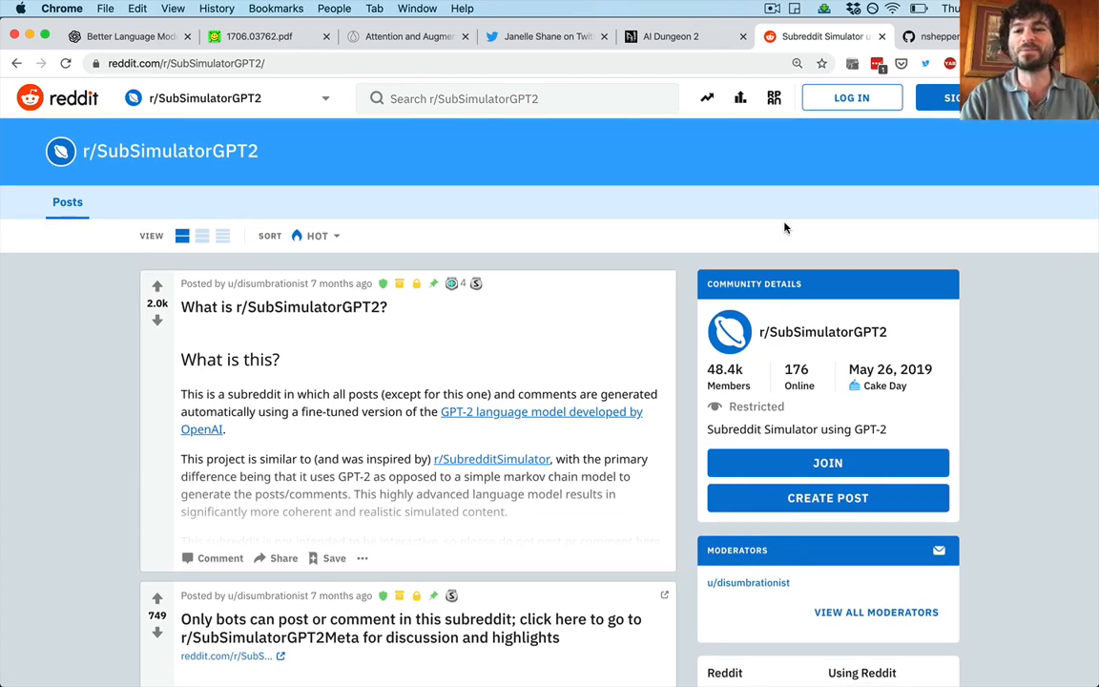
mouse_move(633, 250)
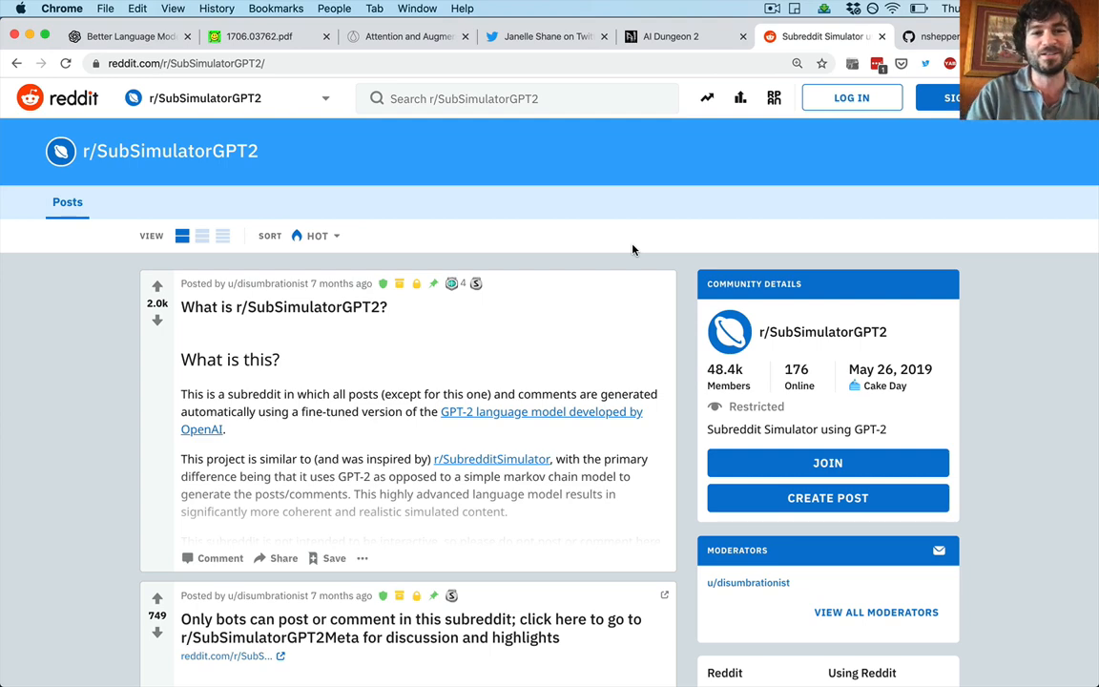
mouse_move(593, 164)
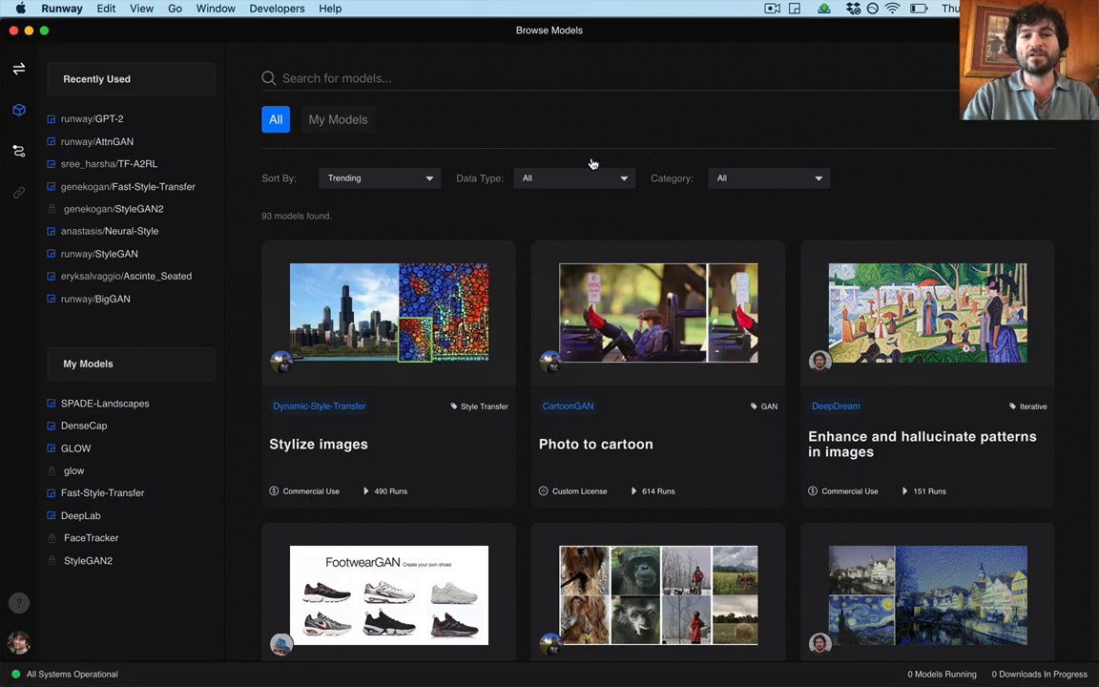
Search Runway's model browser for 'gpt' to list DistilGPT2, OpenGPT-2 and GPT-2
type("gpt")
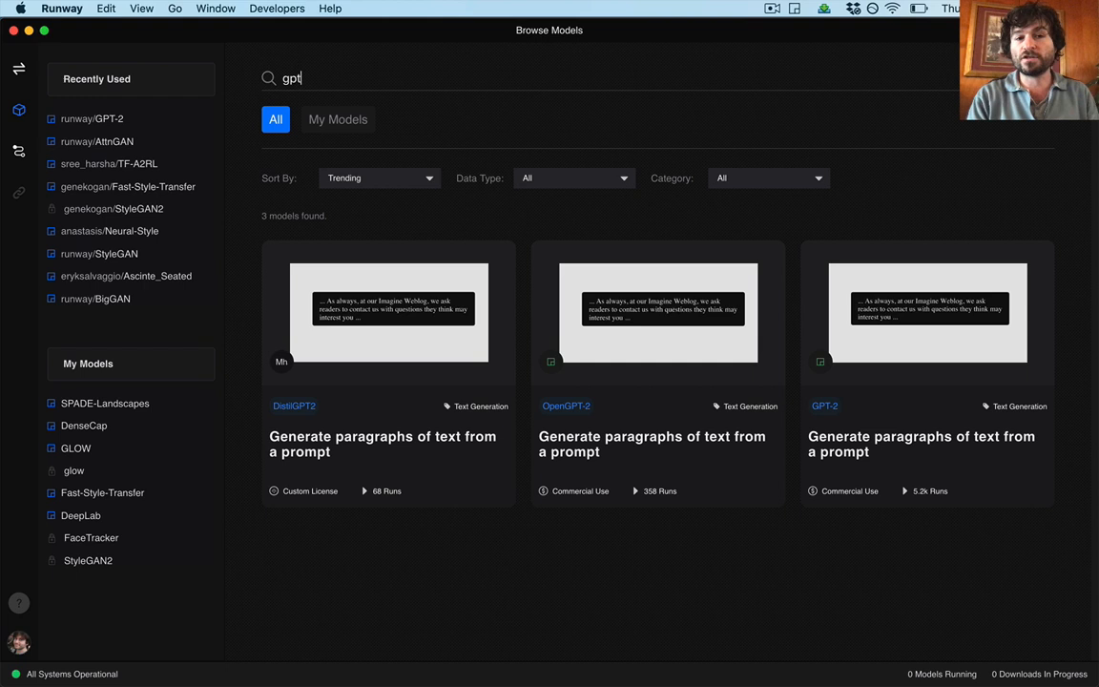
mouse_move(927, 334)
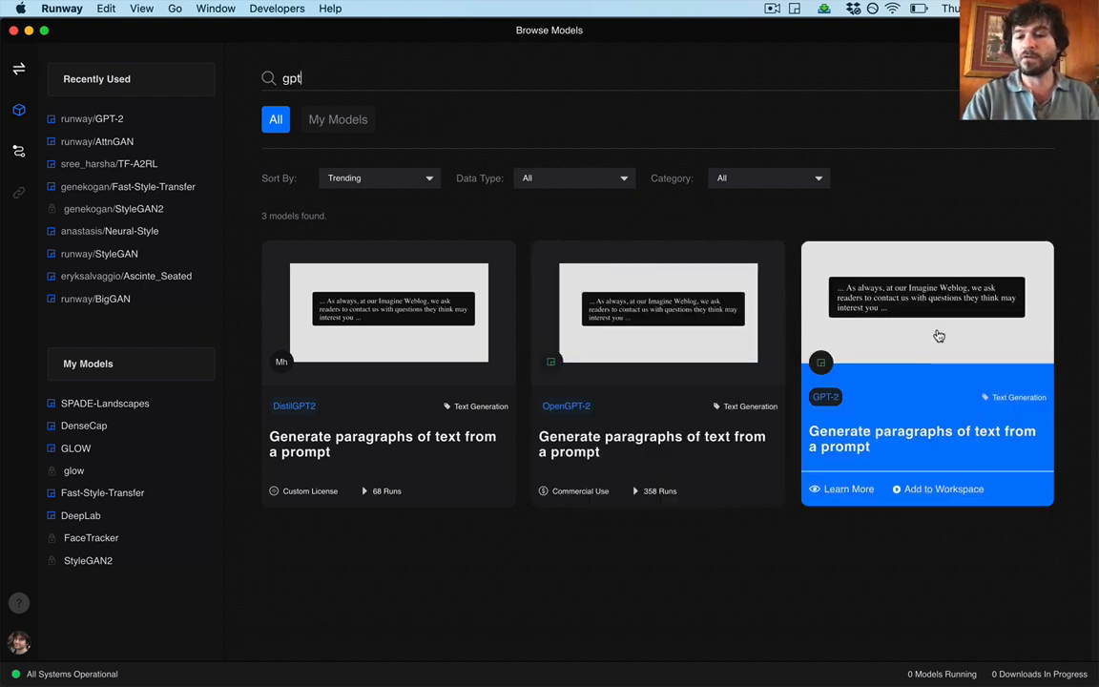
mouse_move(926, 356)
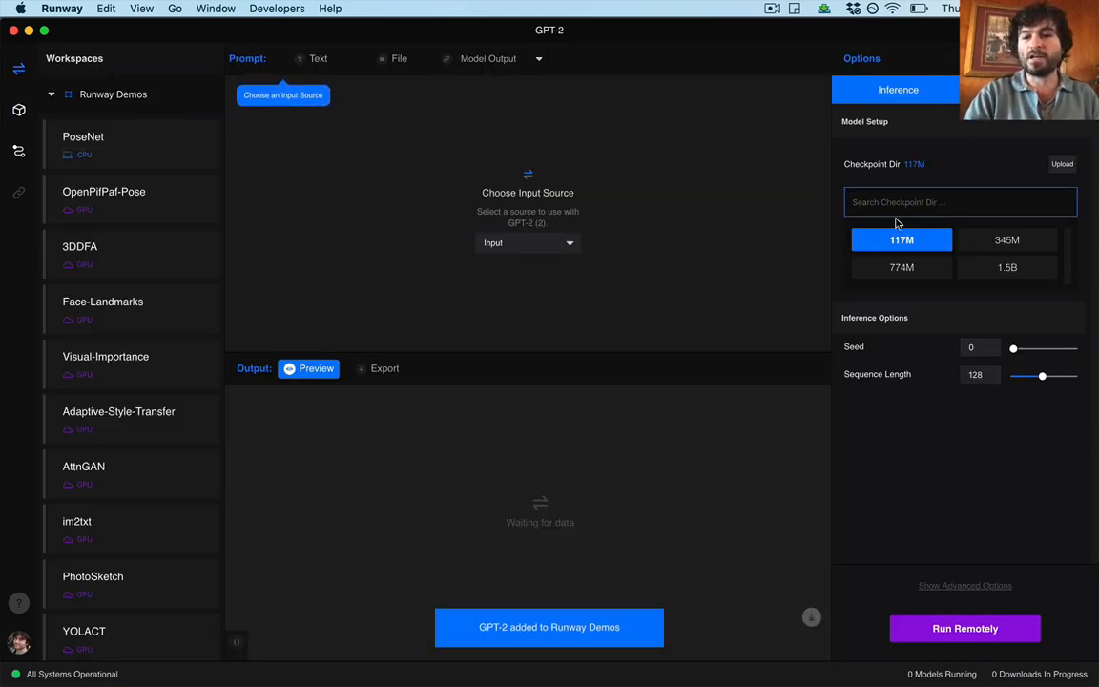
Set GPT-2's checkpoint to 1.5B and open the input source list
left_click(1007, 267)
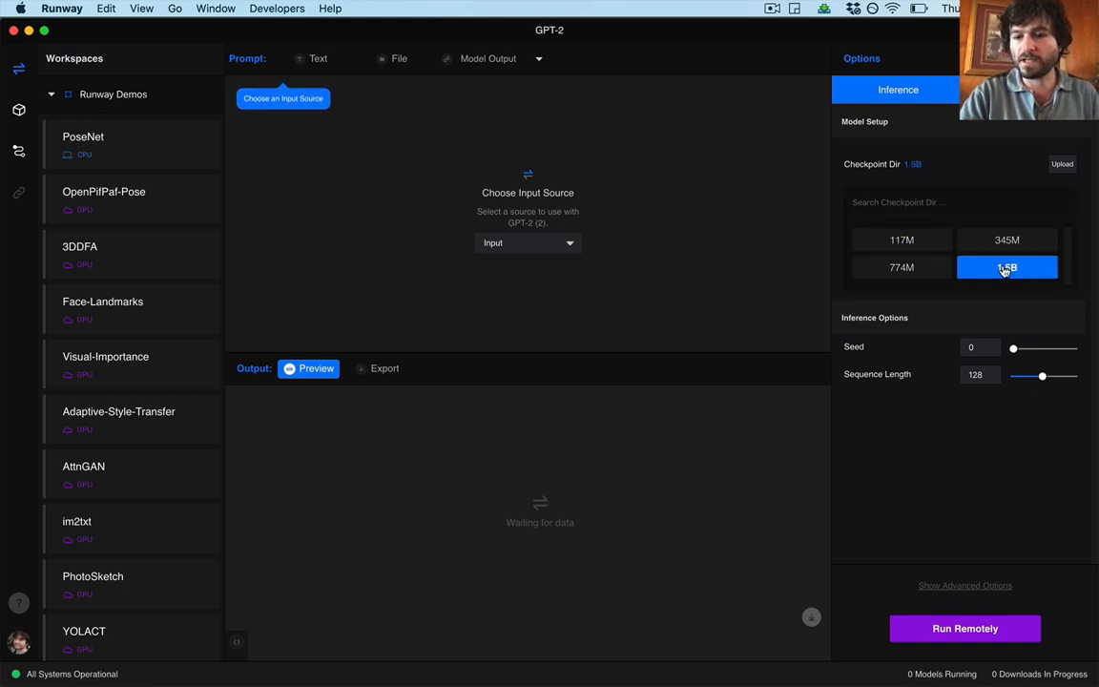
left_click(528, 243)
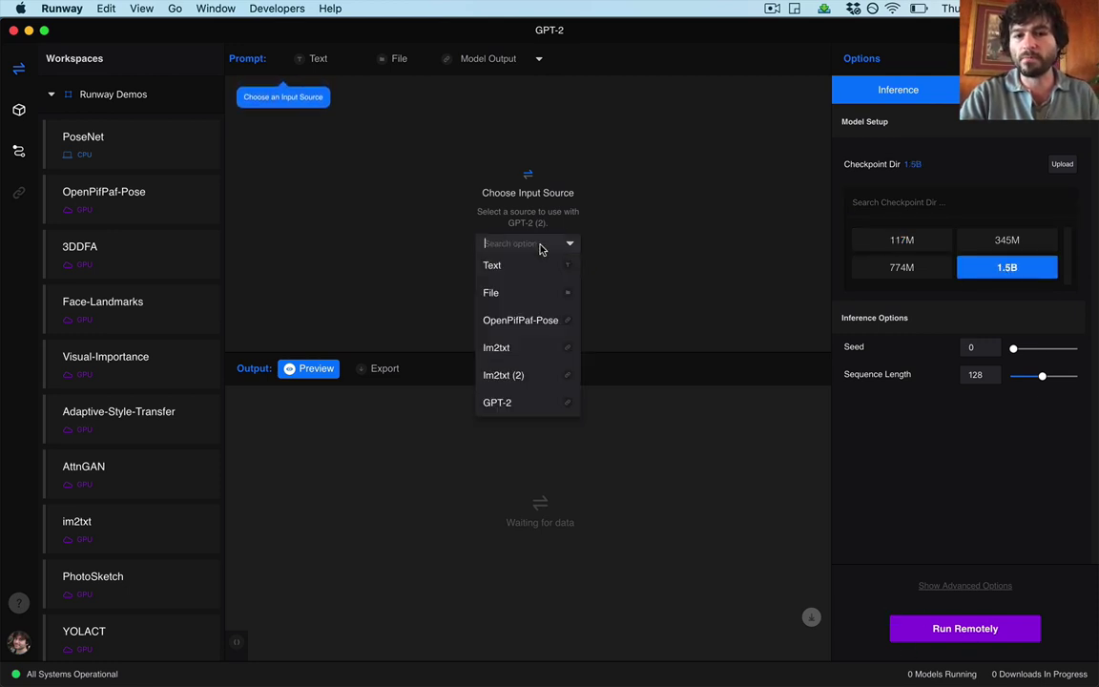
mouse_move(1002, 645)
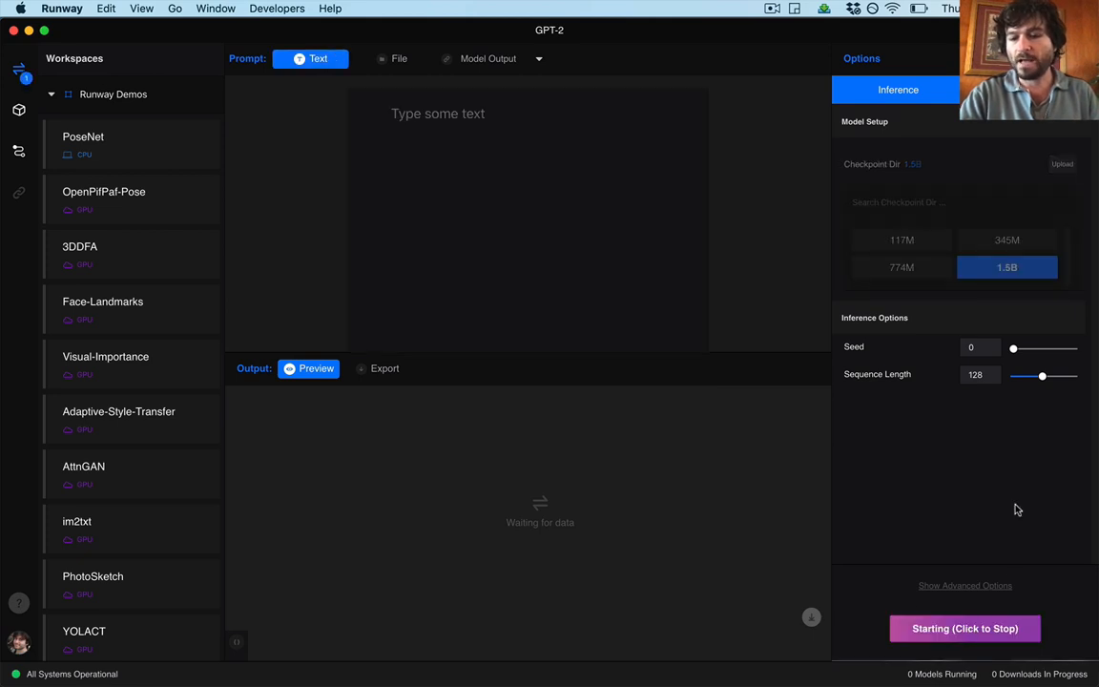
mouse_move(1009, 484)
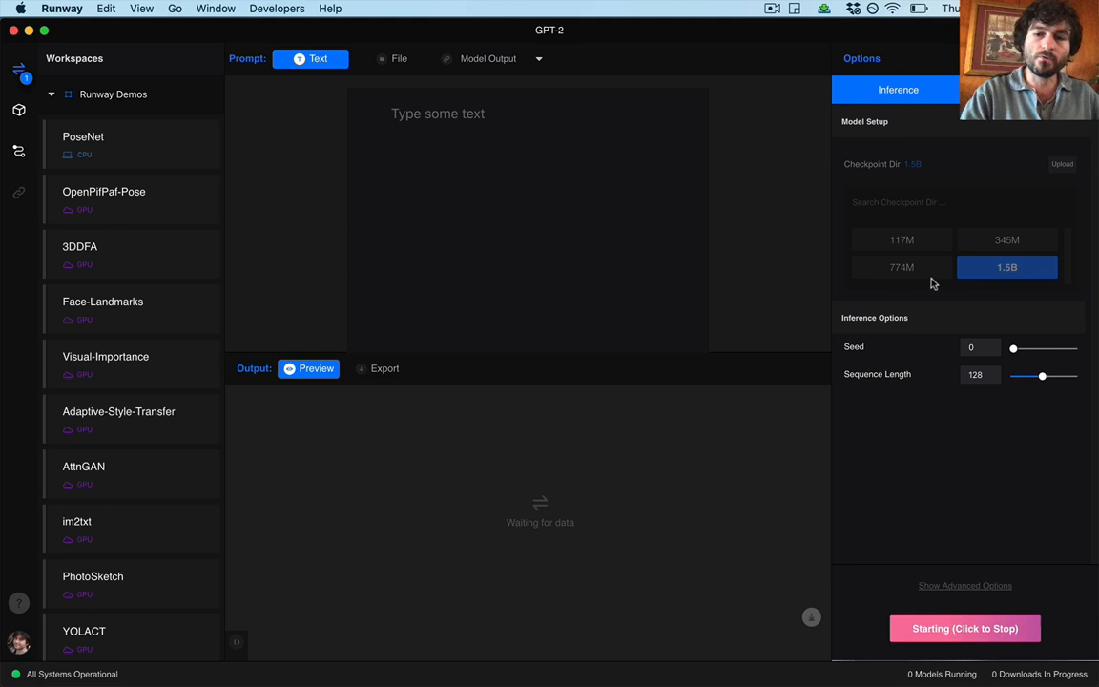
mouse_move(1017, 293)
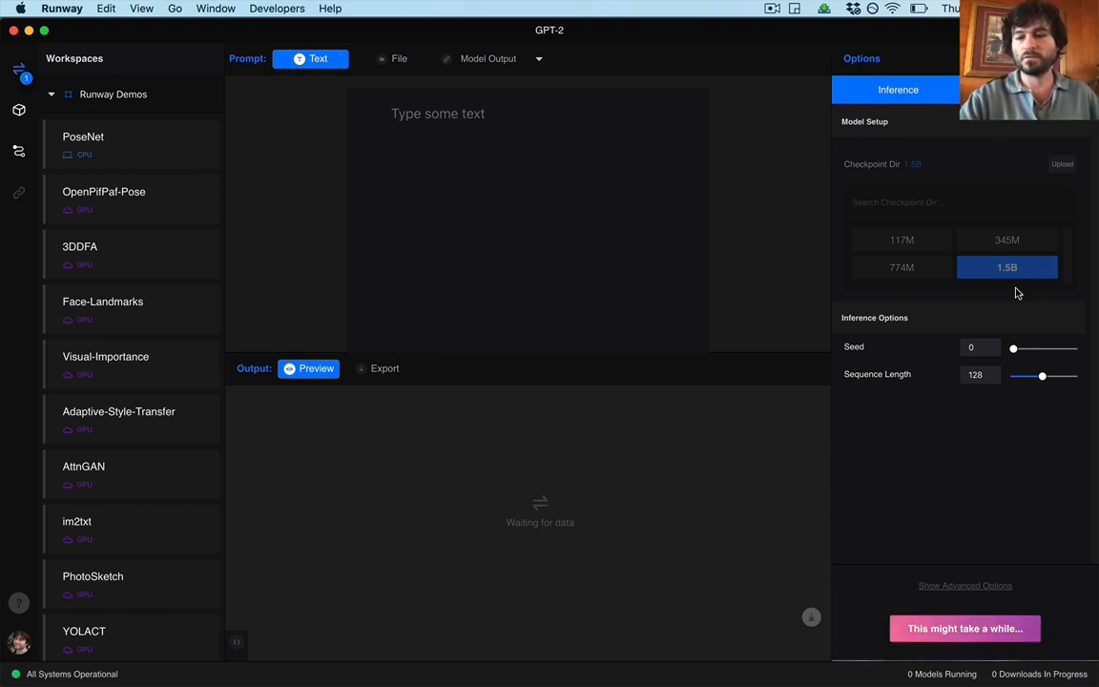
Start GPT-2 remotely, dismiss the stray 'Trump facing impeachment inquiry' search, focus the prompt
left_click(964, 628)
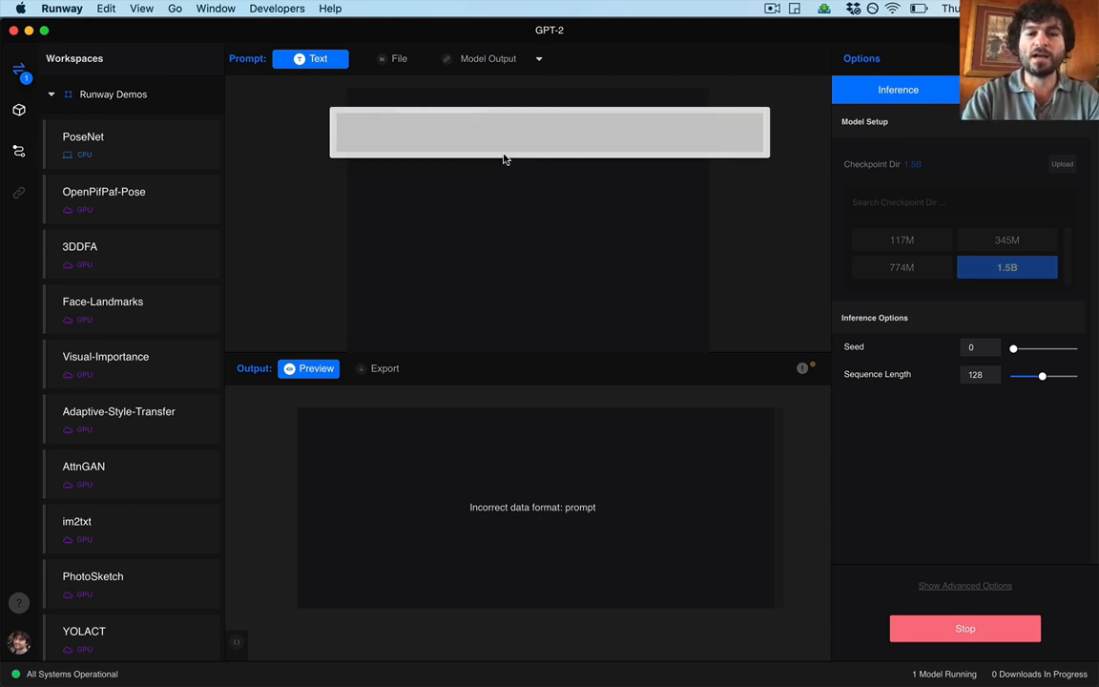
left_click(549, 132)
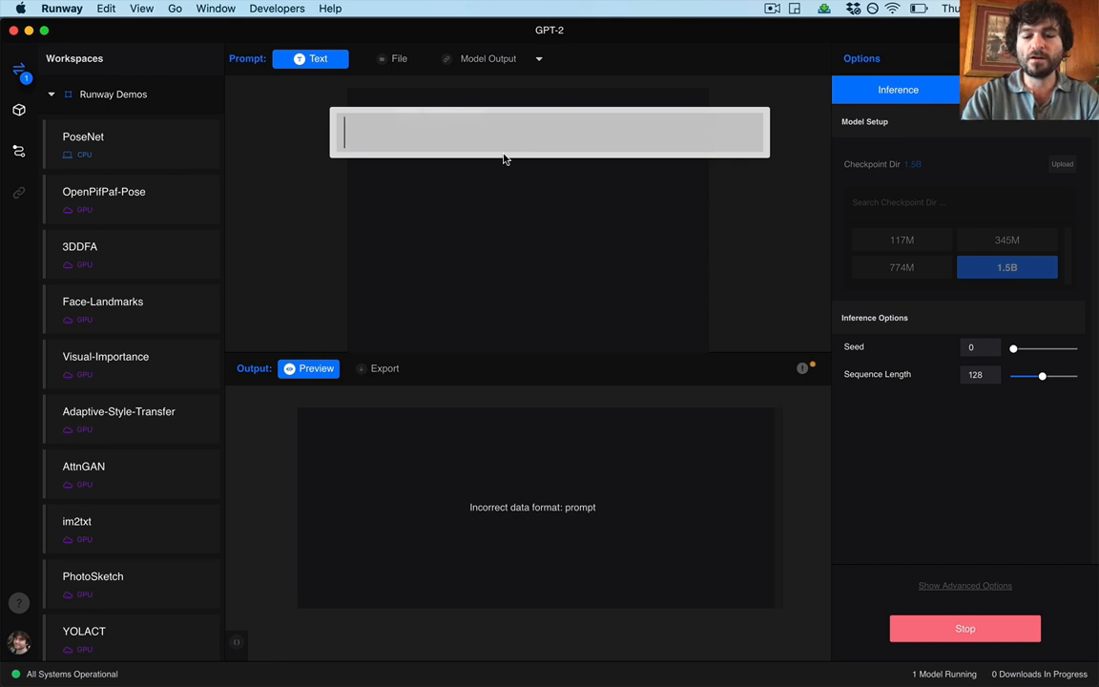
type("Trump")
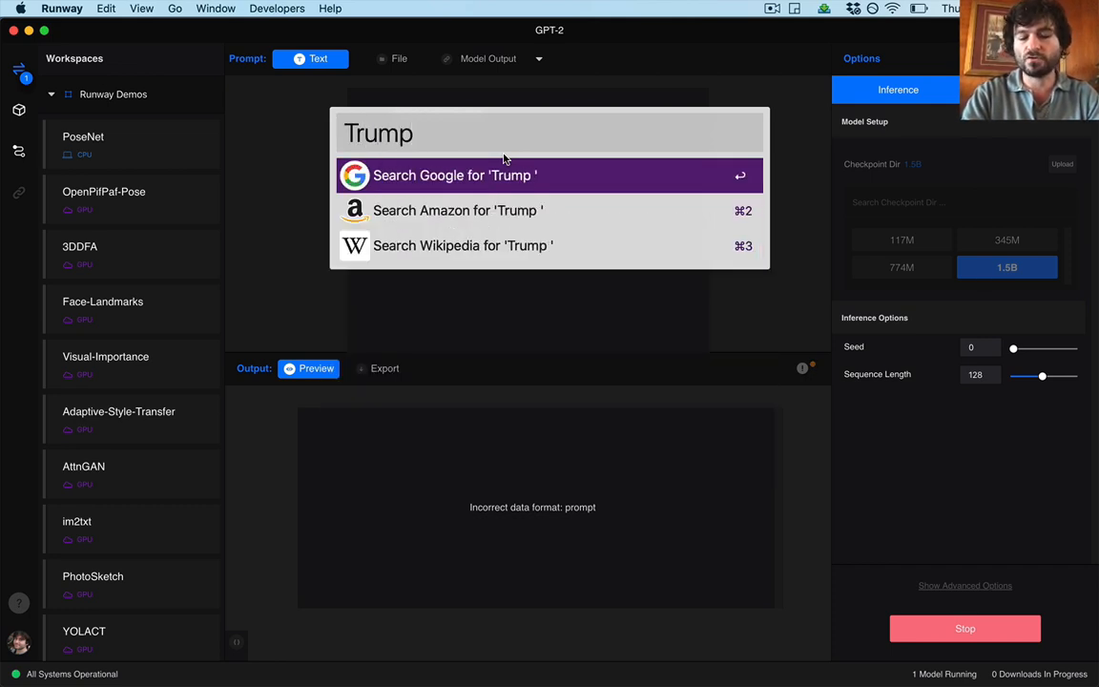
type("facing impeac")
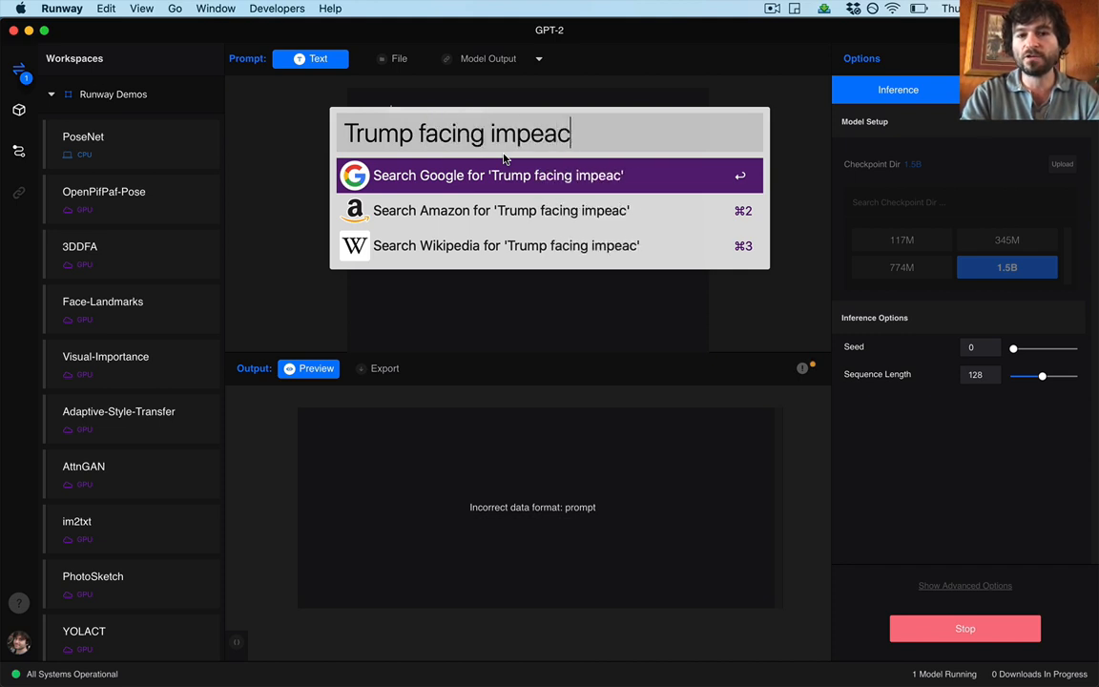
type("hment inquiry")
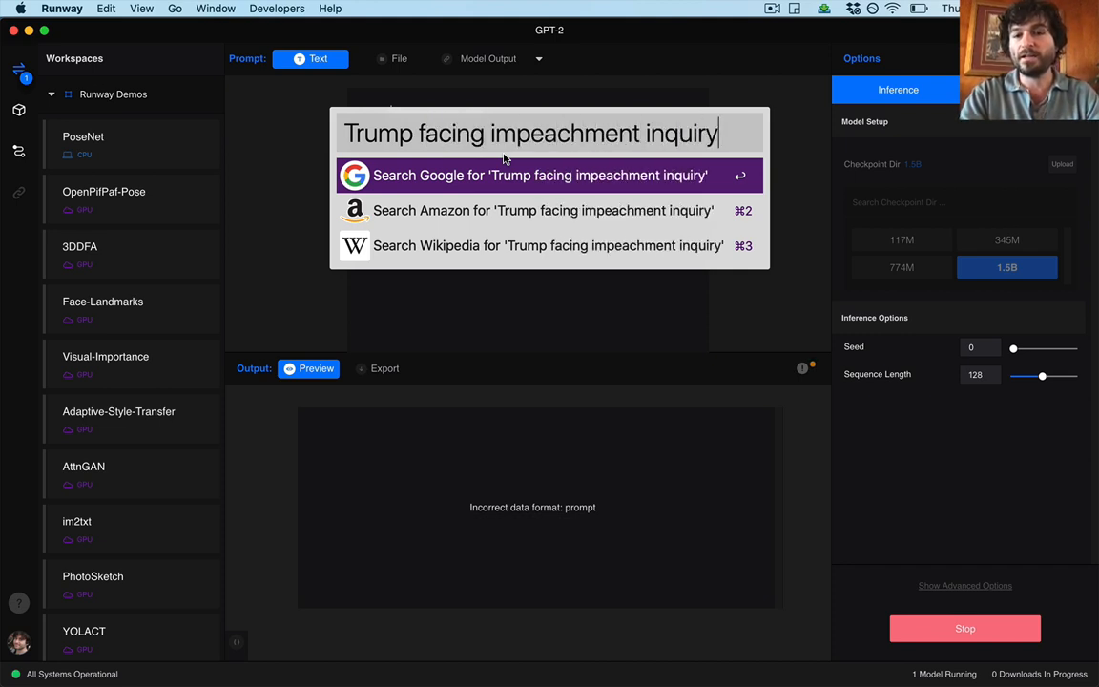
type(", says h")
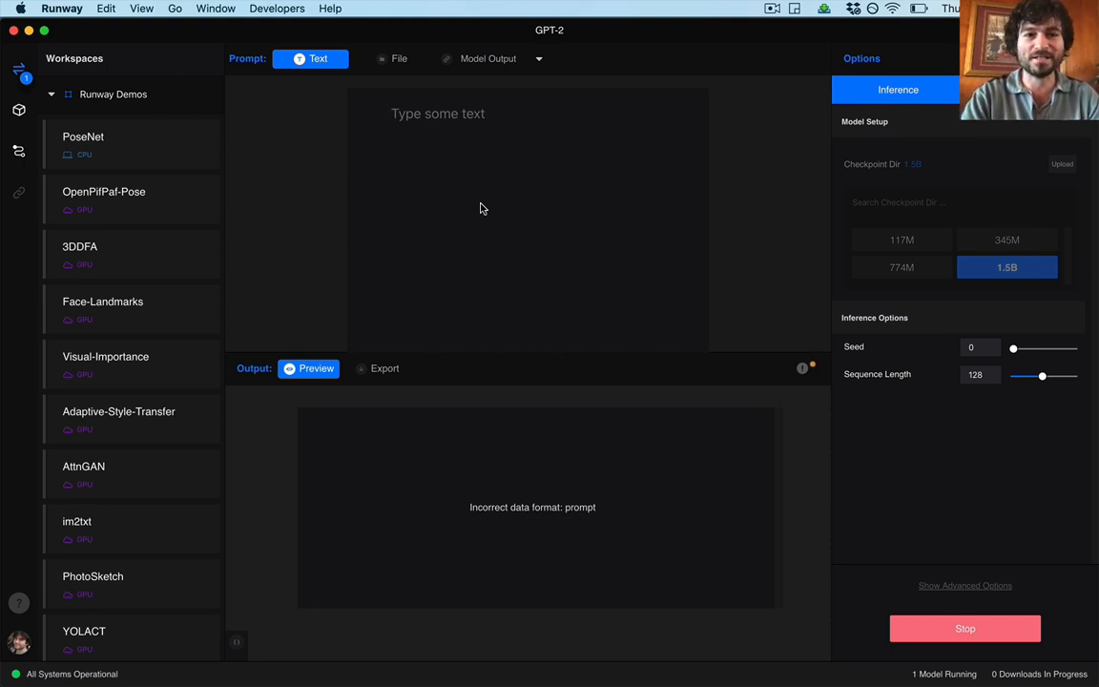
left_click(438, 113)
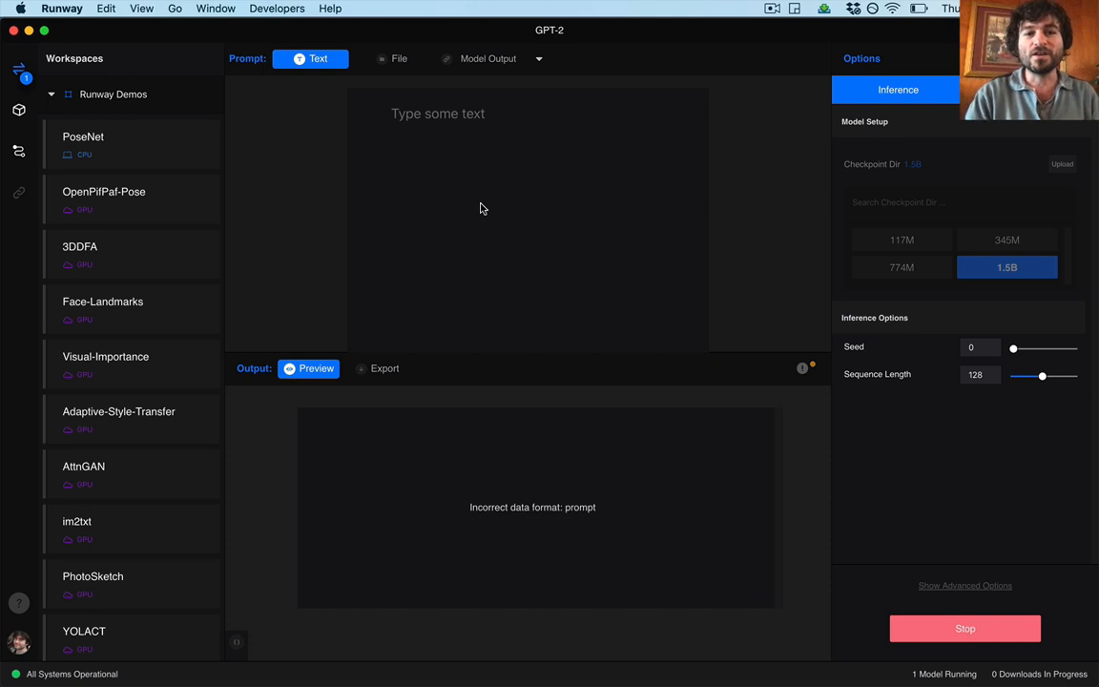
Enter the prompt 'Trump facing impeachment inquiry, says he will not back down.' into GPT-2
type("Trump facing impeachment inquiry, says he will not back down.")
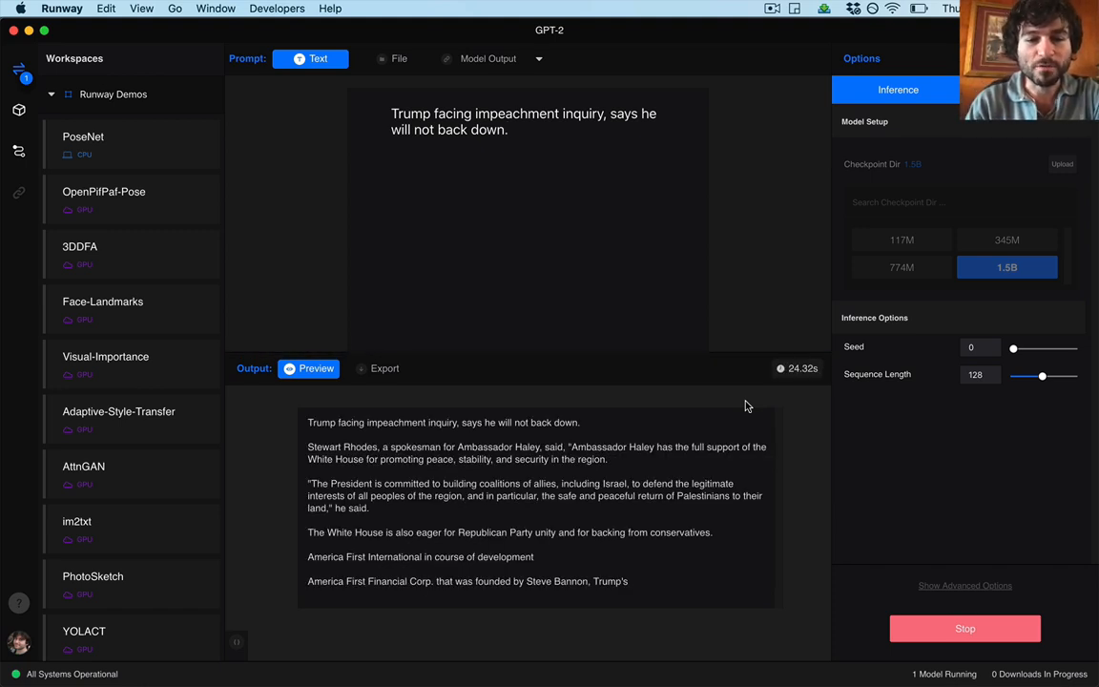
mouse_move(573, 551)
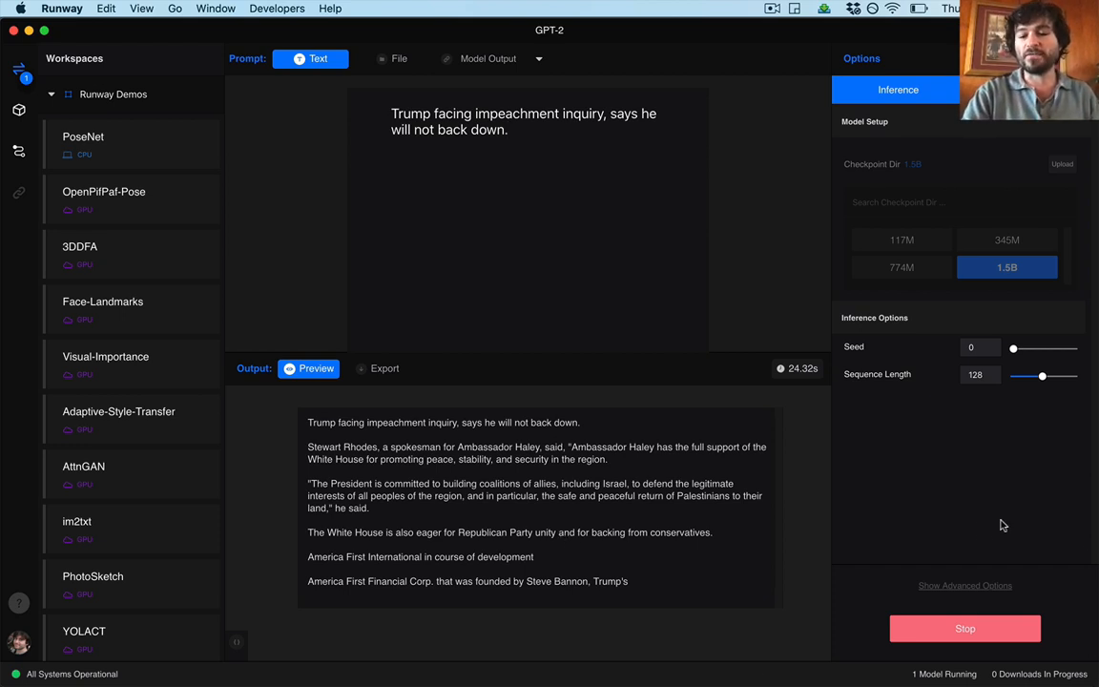
mouse_move(964, 628)
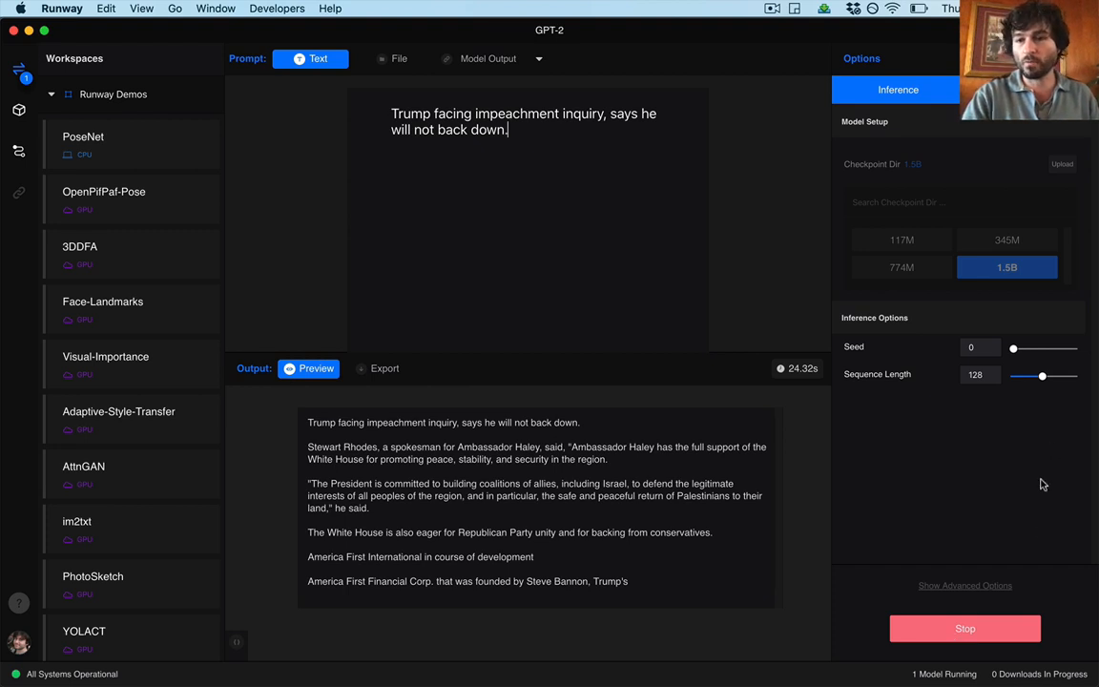
mouse_move(801, 585)
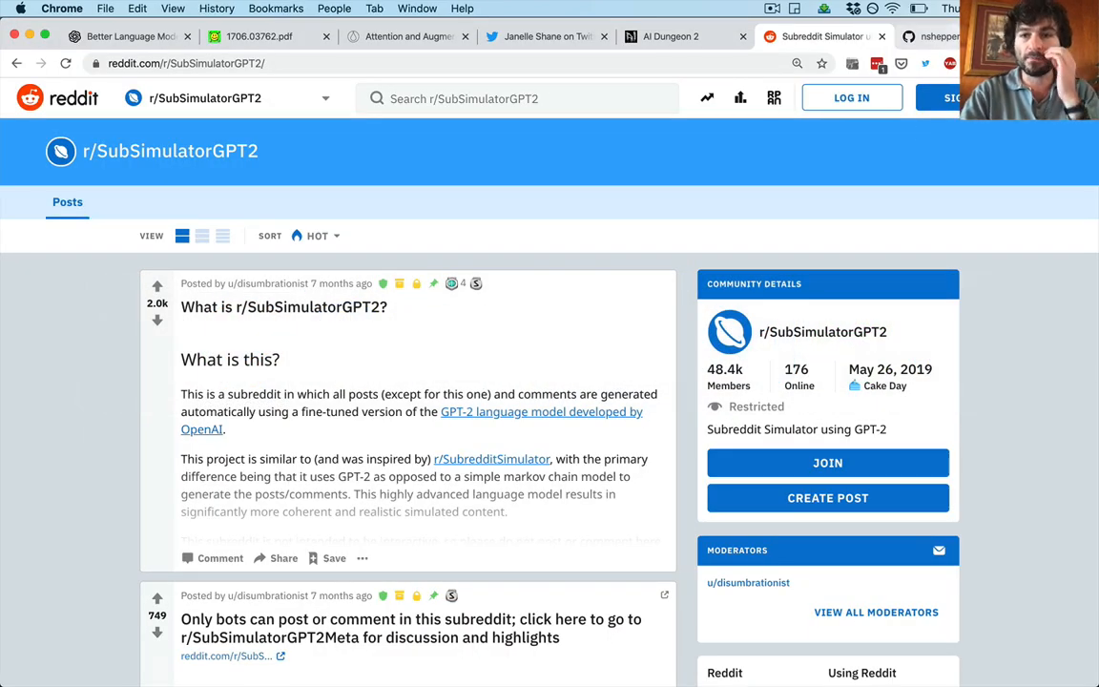
Browse the fine-tuning gpt-2 fork on GitHub, scrolling through its files and README
left_click(931, 36)
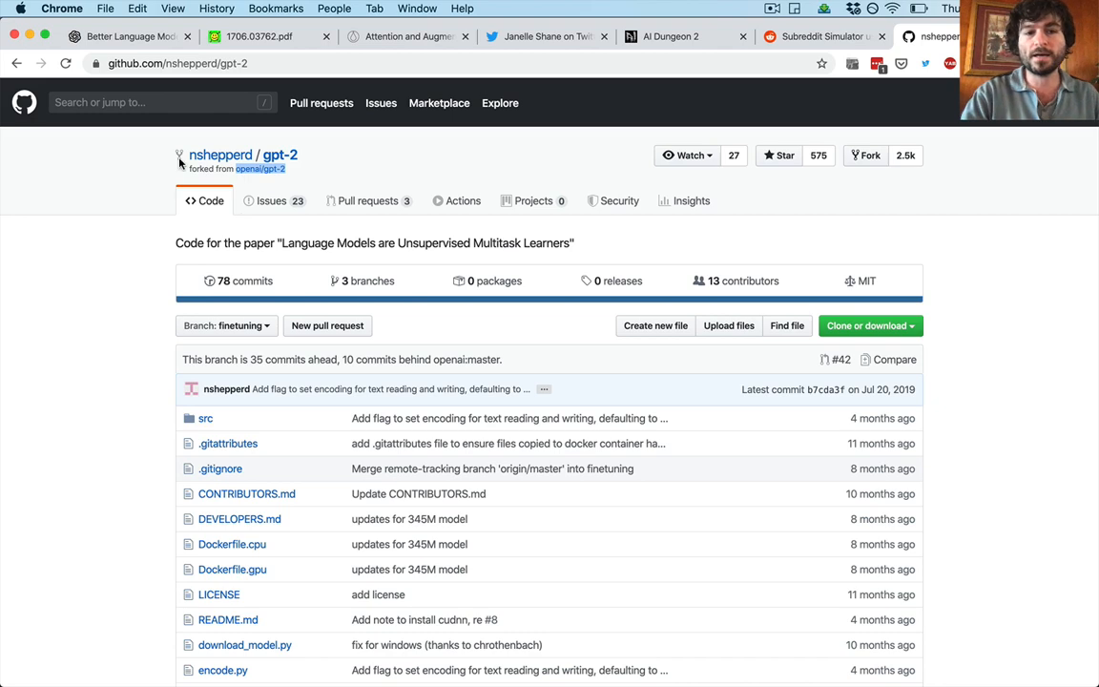
mouse_move(69, 390)
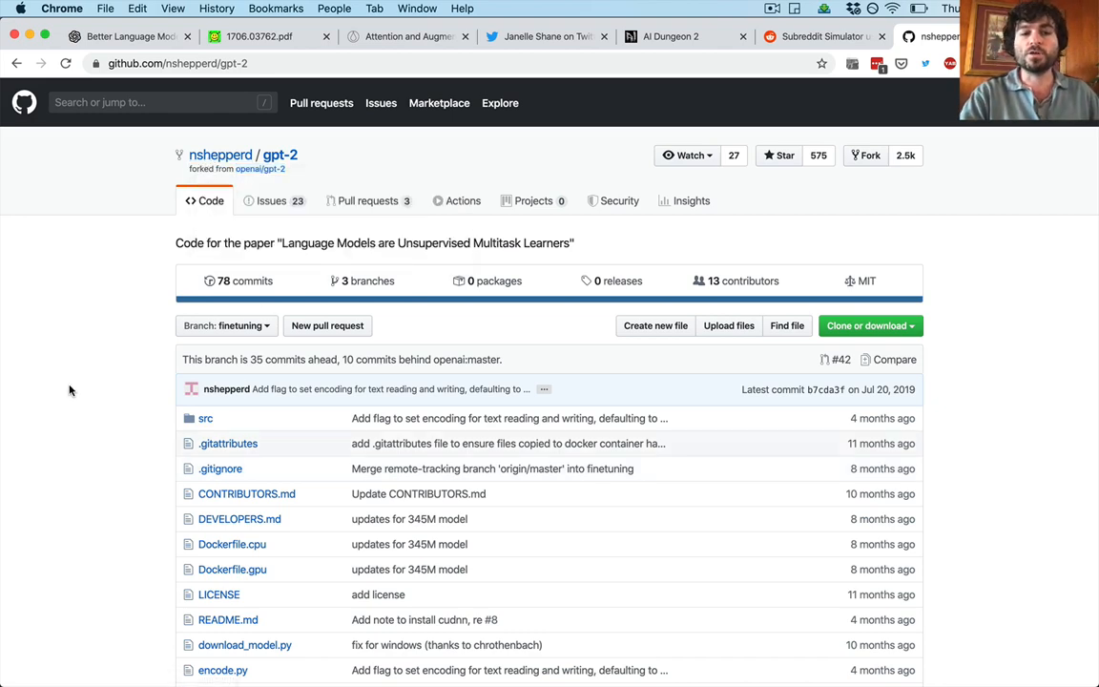
scroll("down", 3)
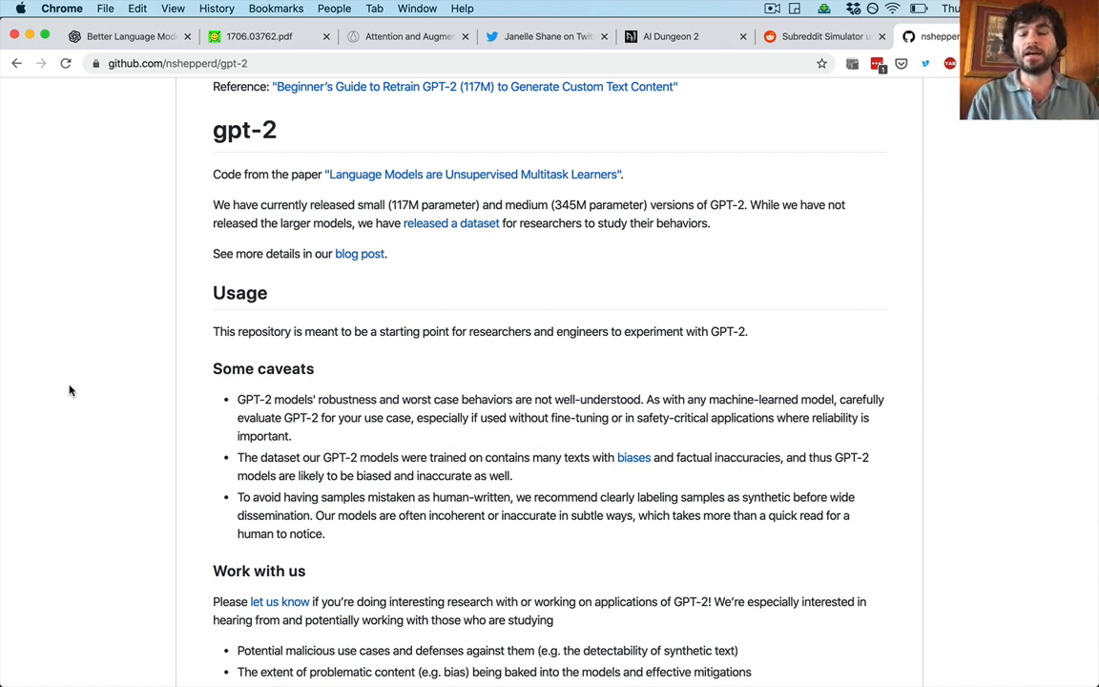
scroll("up", 3)
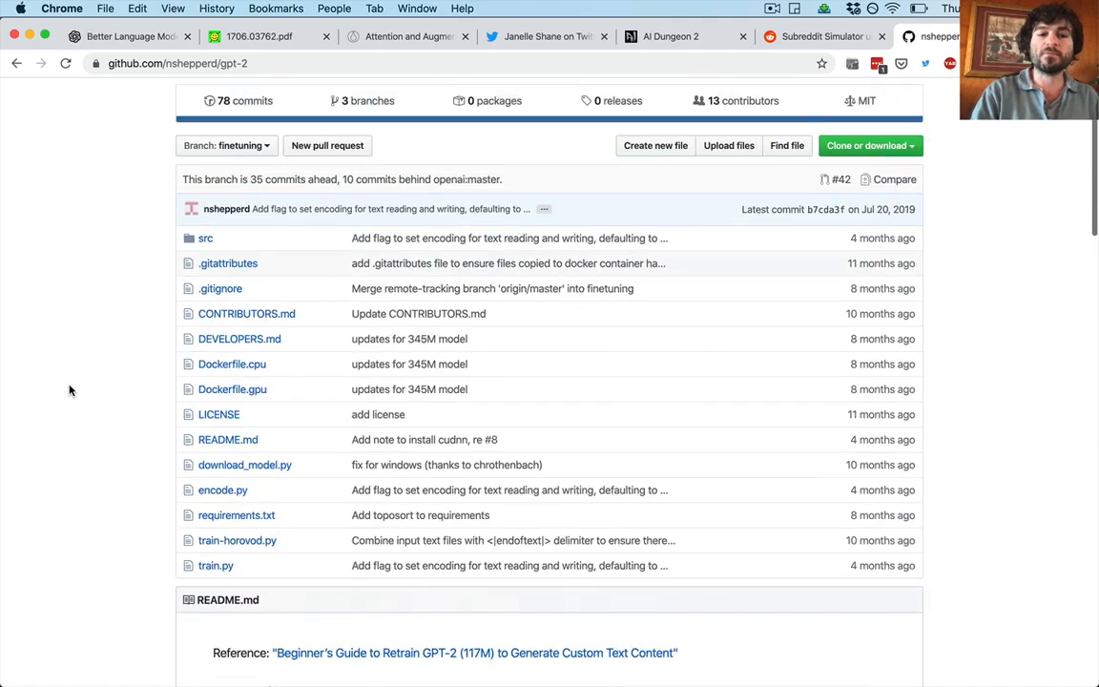
scroll("down", 3)
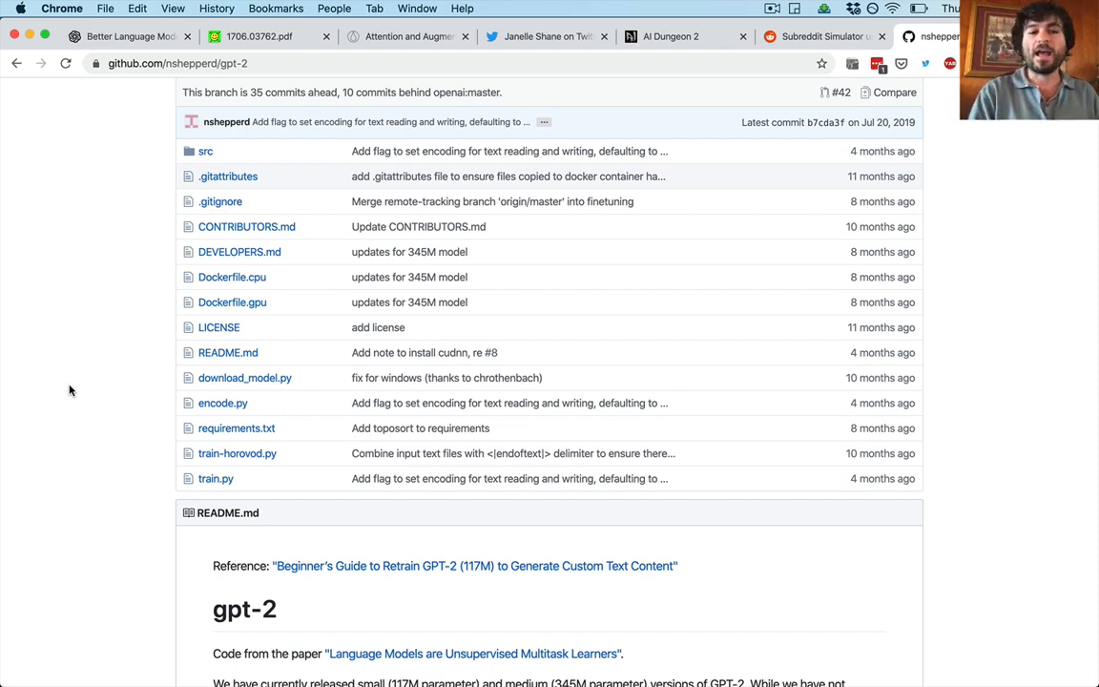
scroll("up", 3)
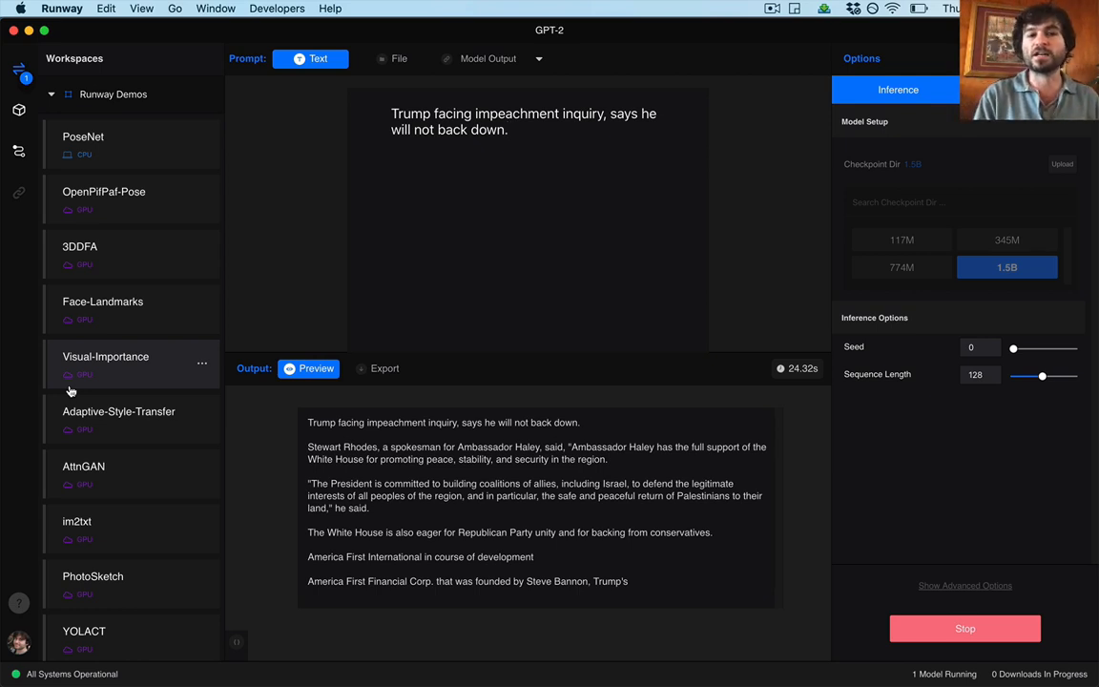
Return to the Runway GPT-2 window showing the impeachment article
left_click(508, 130)
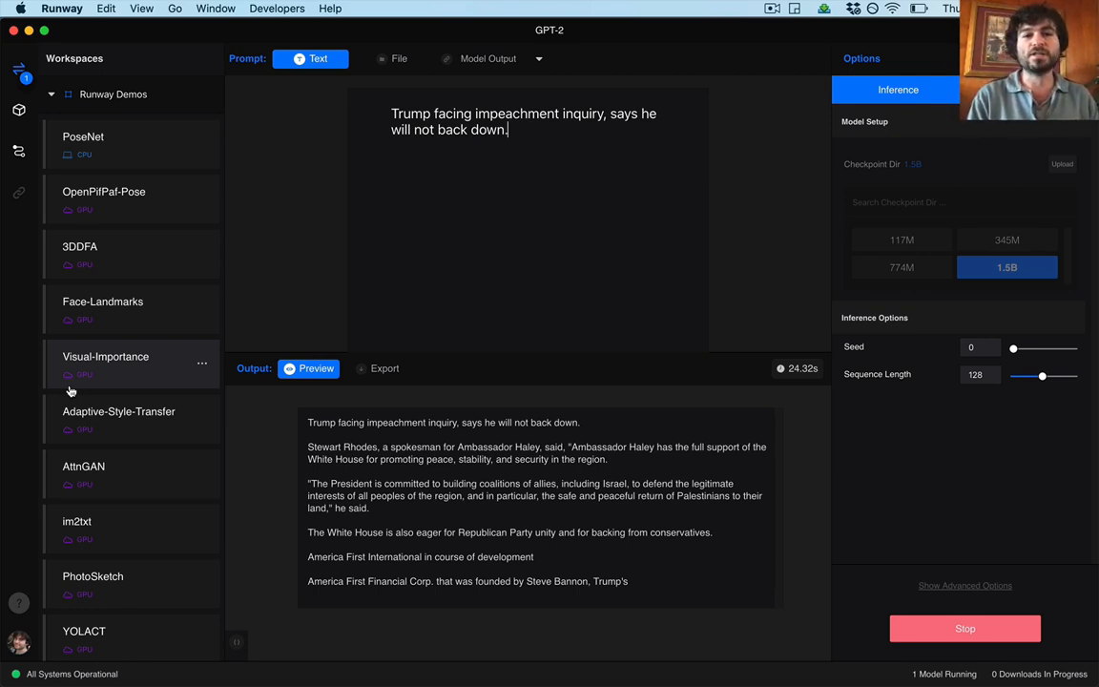